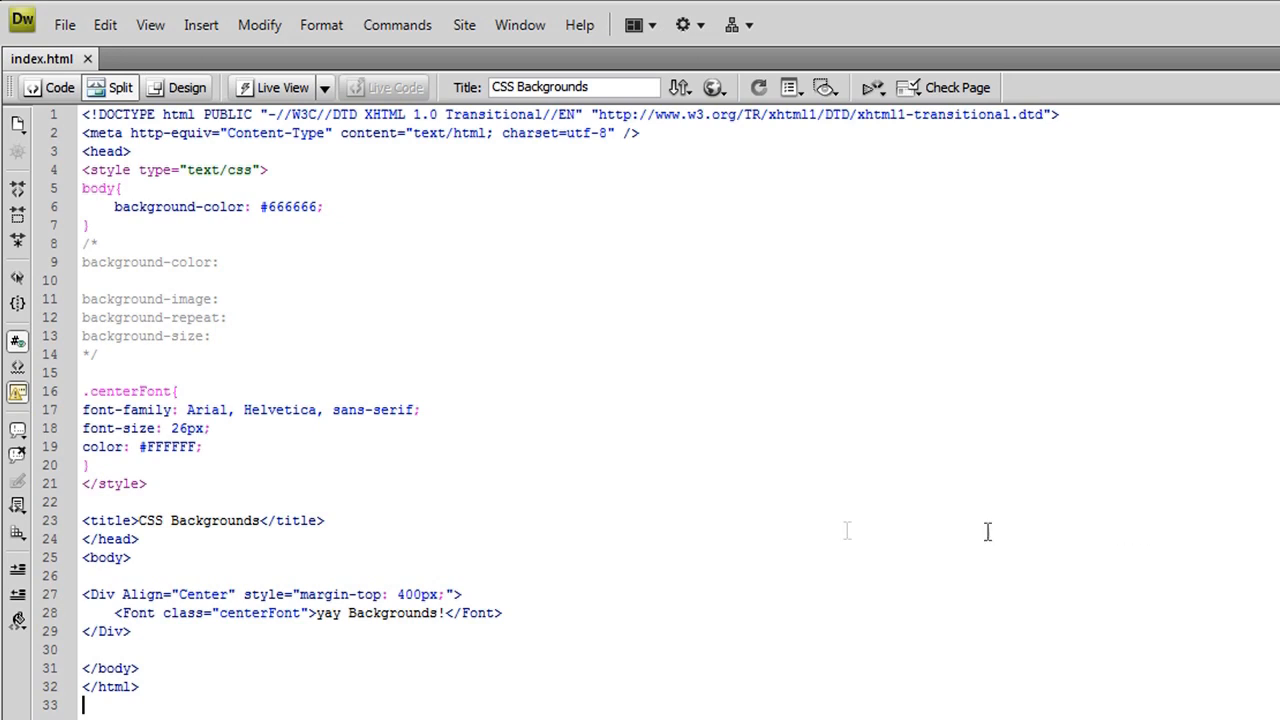
mouse_move(1036, 330)
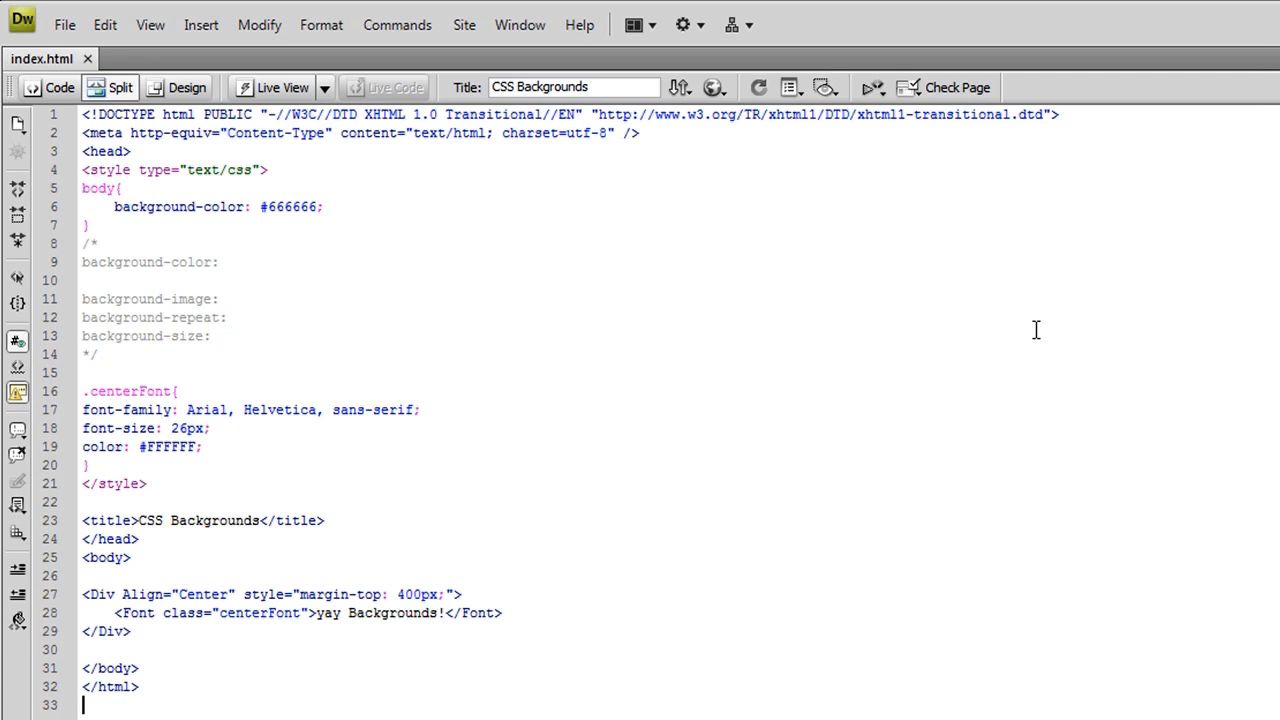
mouse_move(1061, 351)
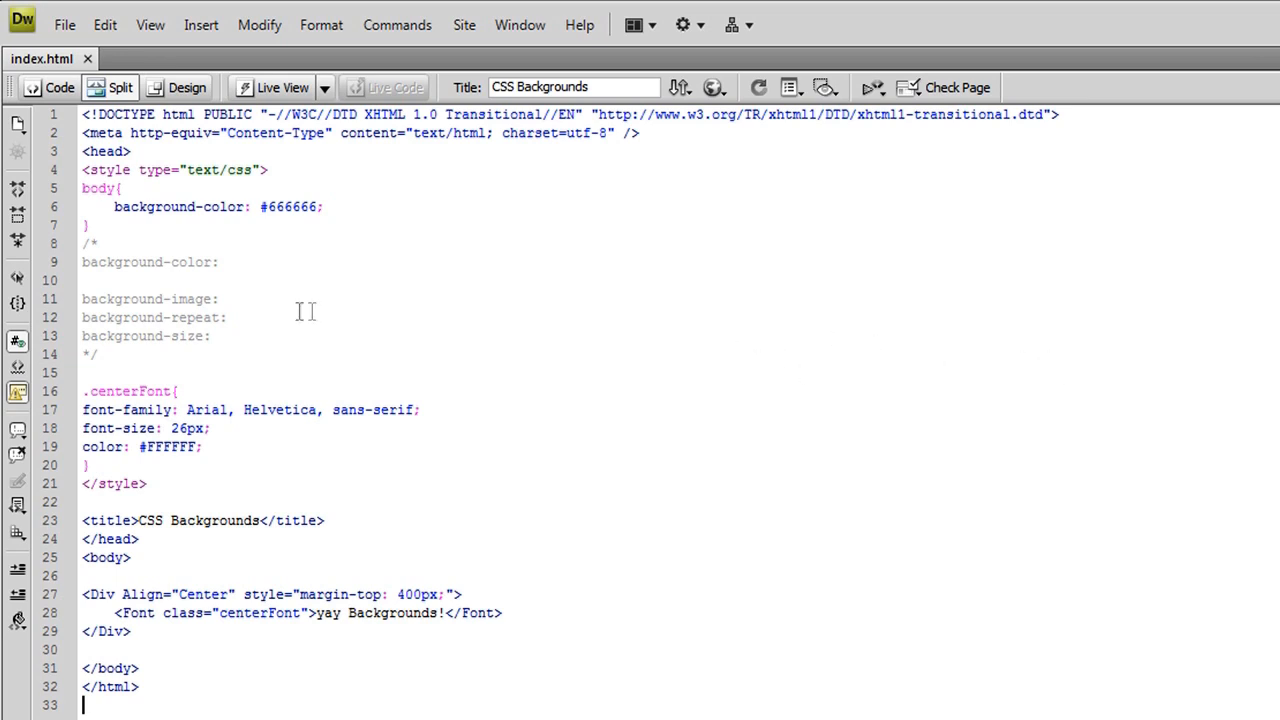
mouse_move(254, 321)
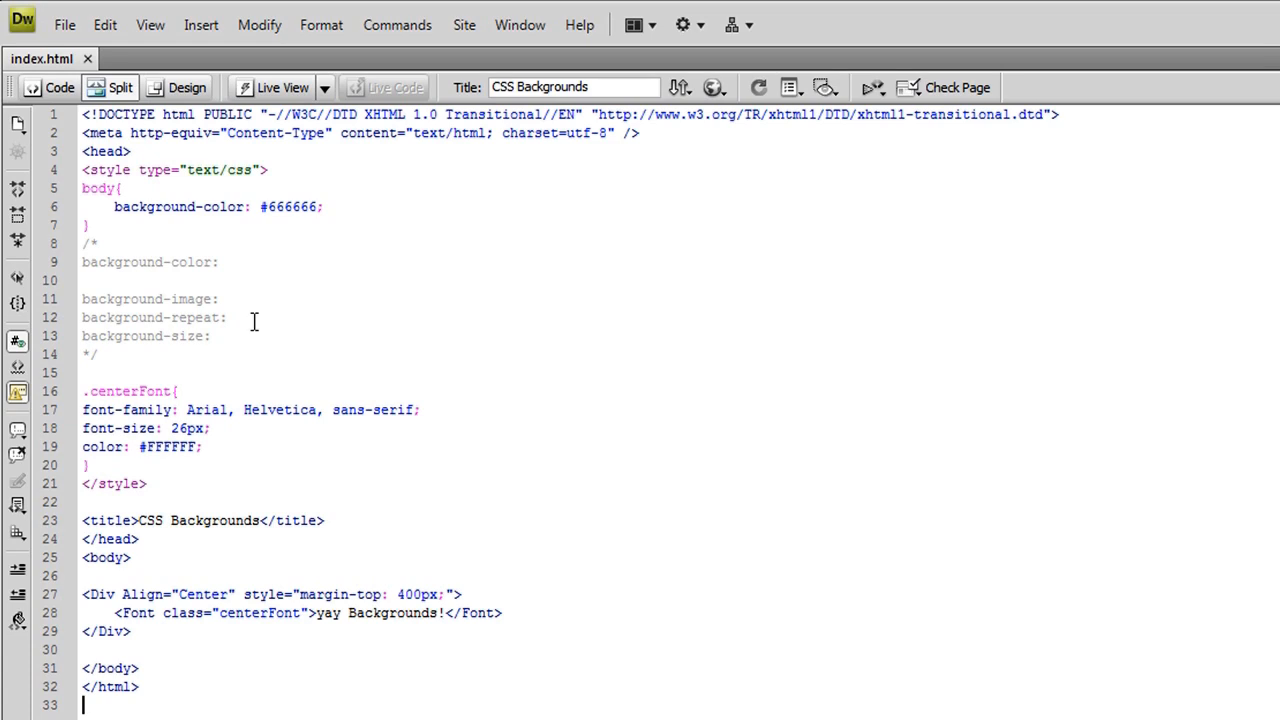
mouse_move(210, 299)
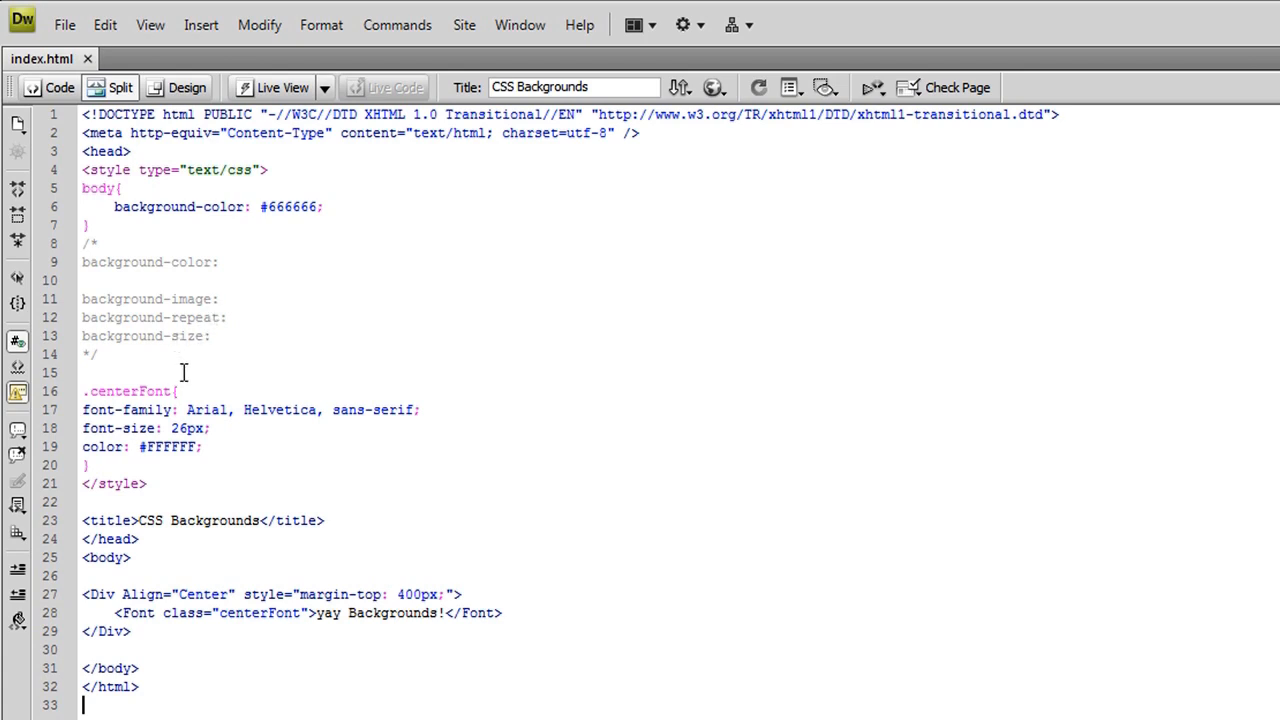
mouse_move(256, 362)
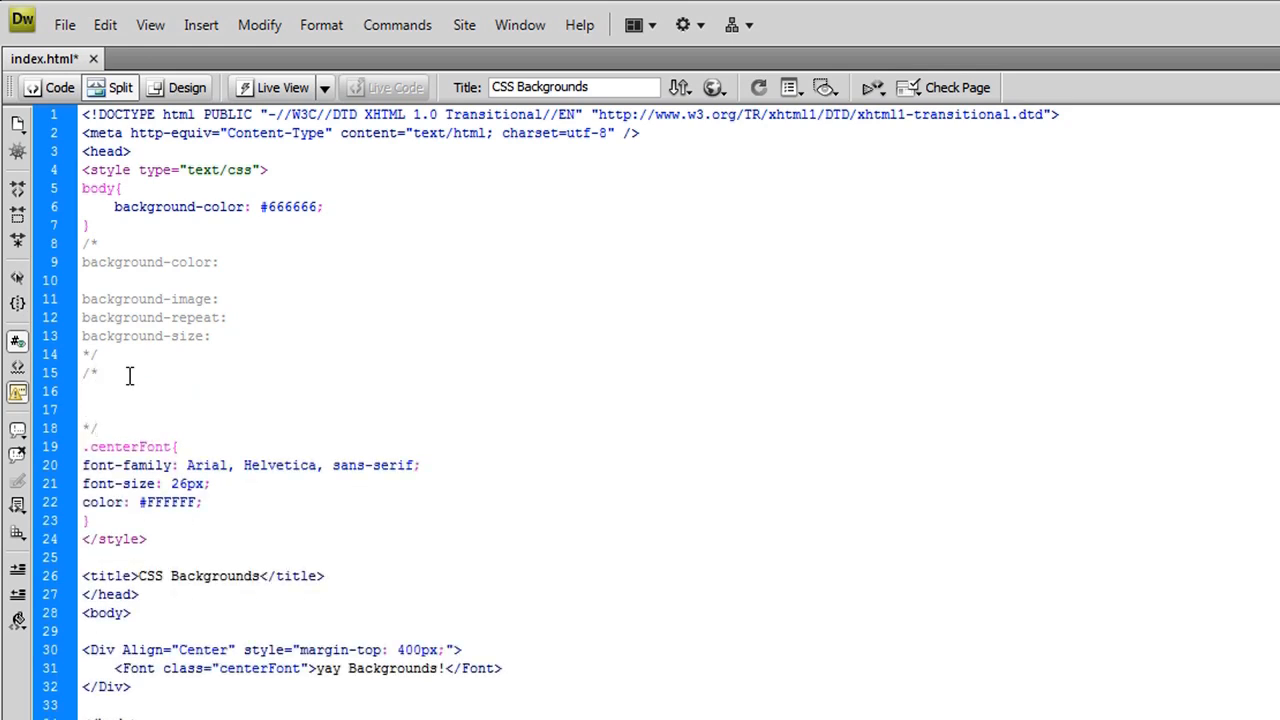
Type a numbered comment: 1. solid background color, 2. stretched background image, 3. repeated image.
type("1. sc")
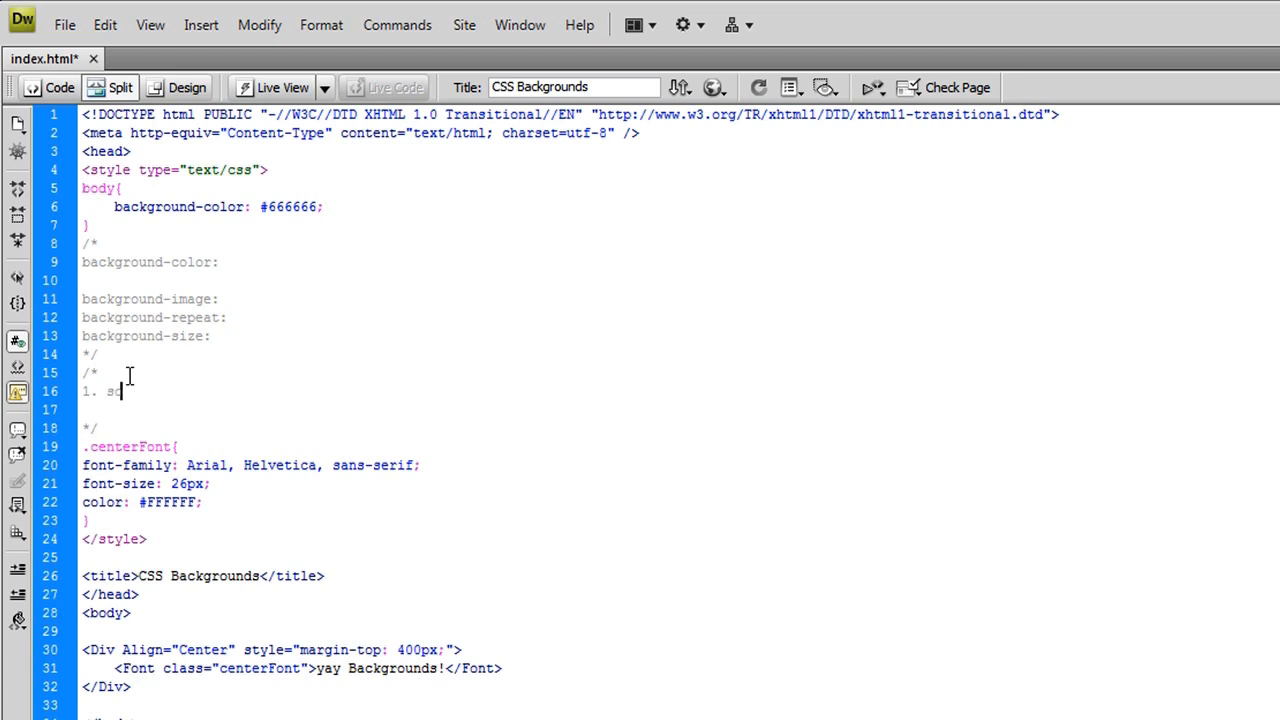
type("olid background")
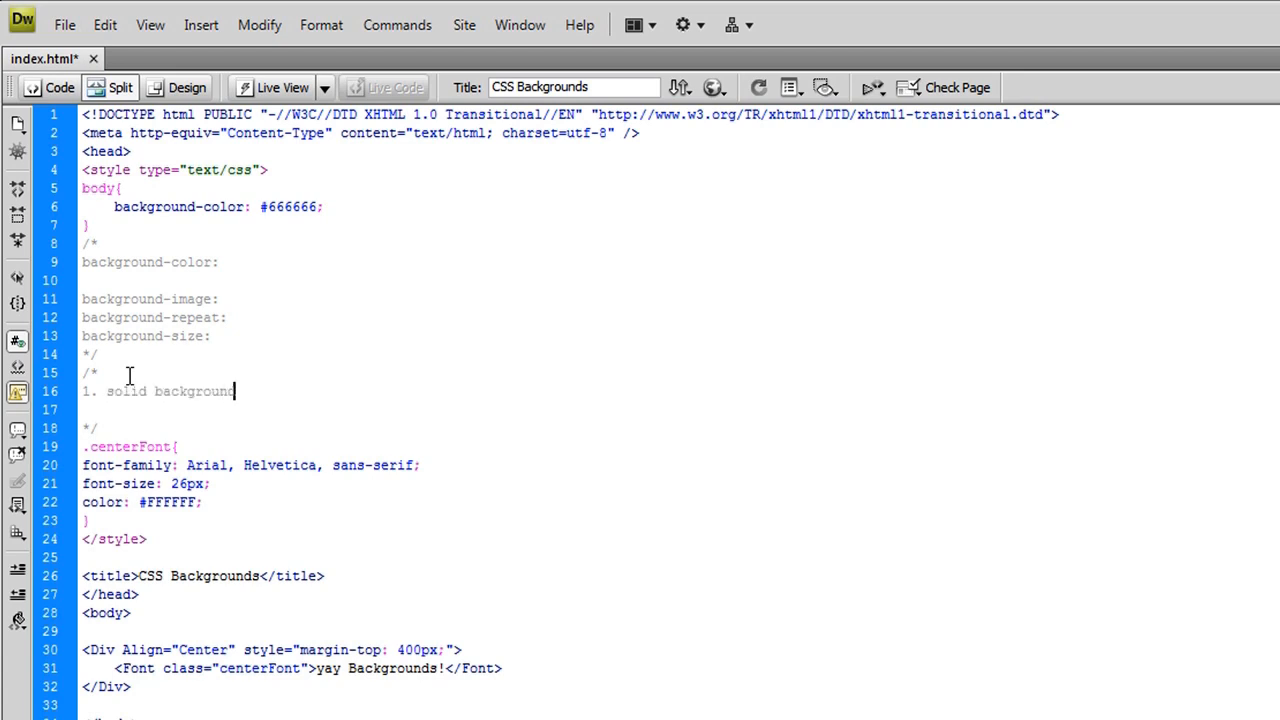
type("color")
left_click(240, 410)
type("2.")
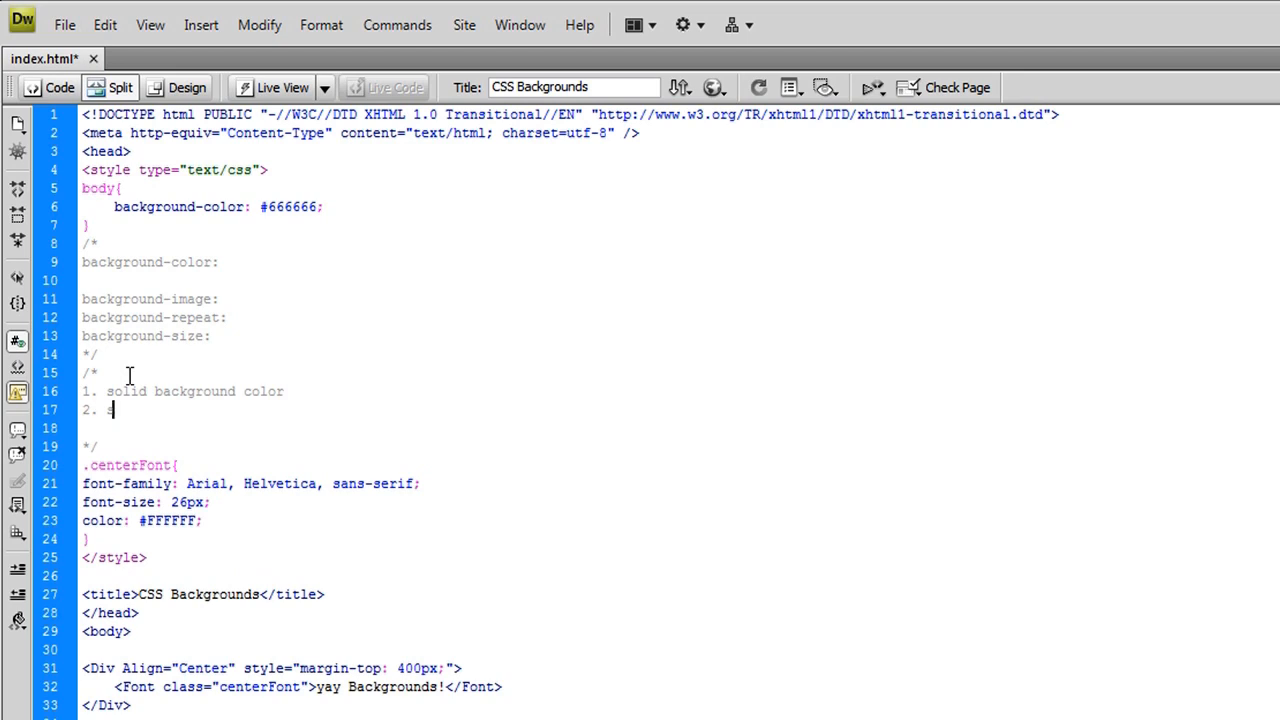
type("stretched")
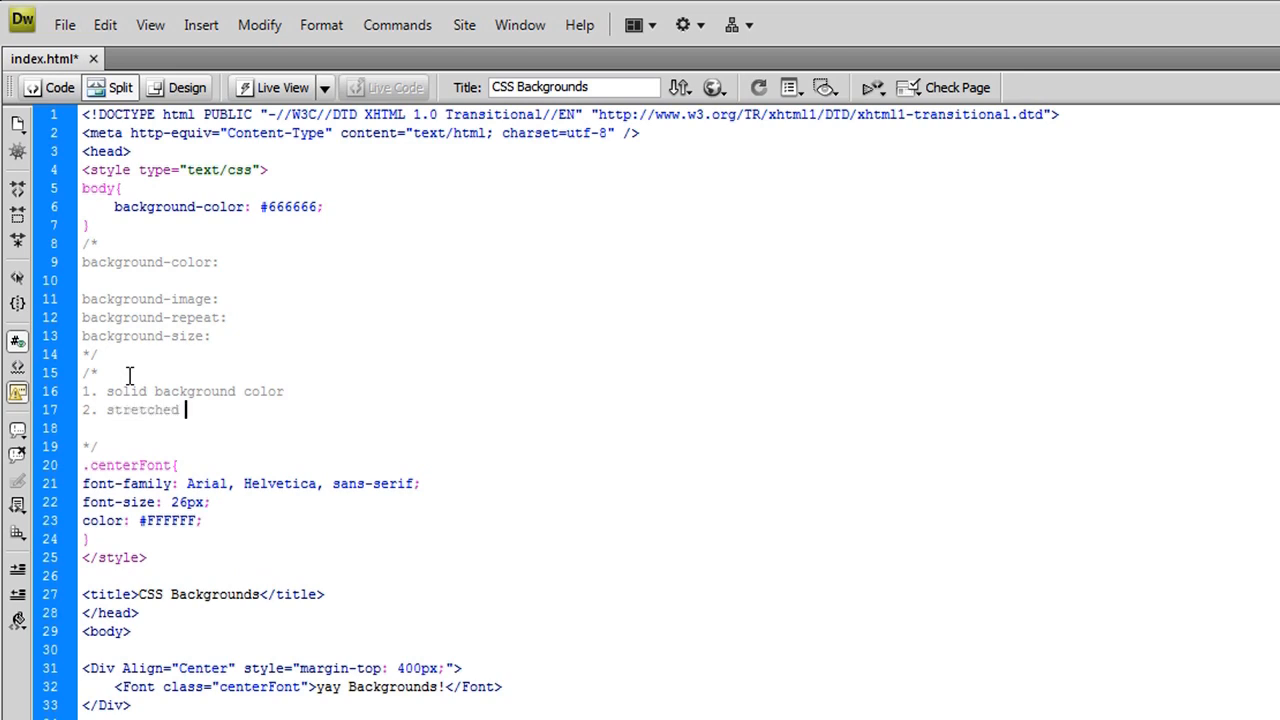
type("background image")
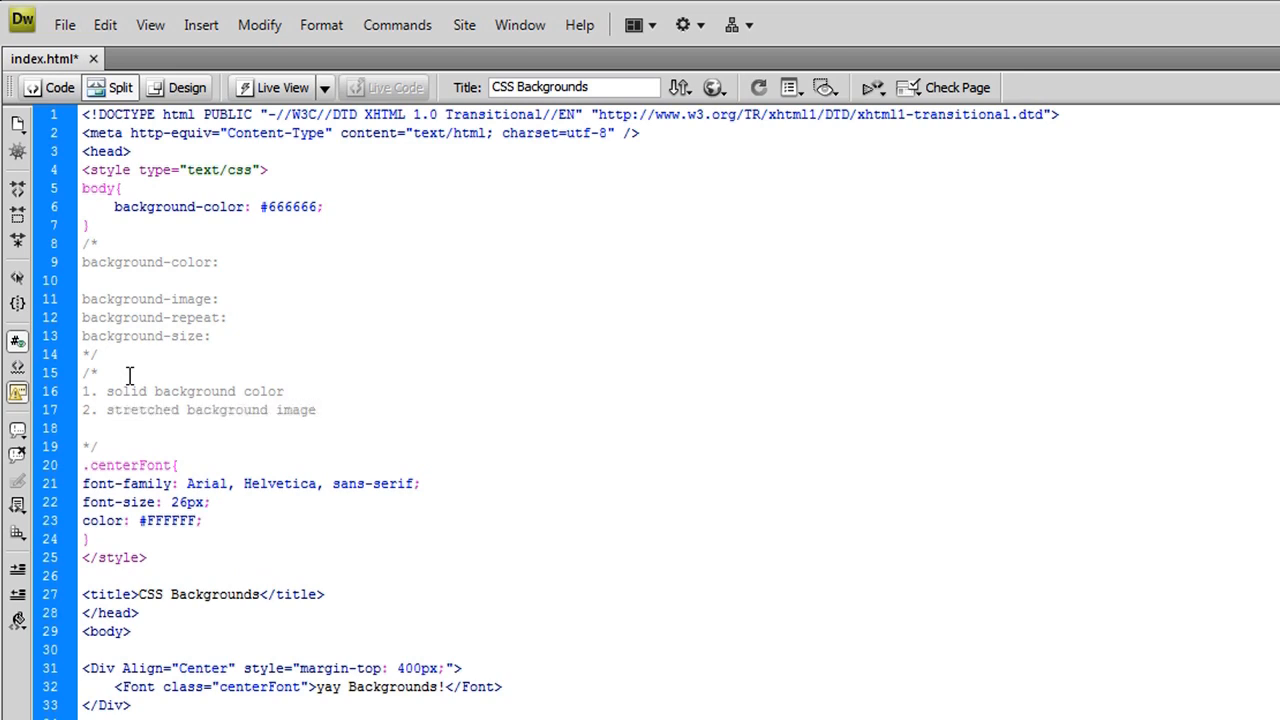
type("3. repeated background")
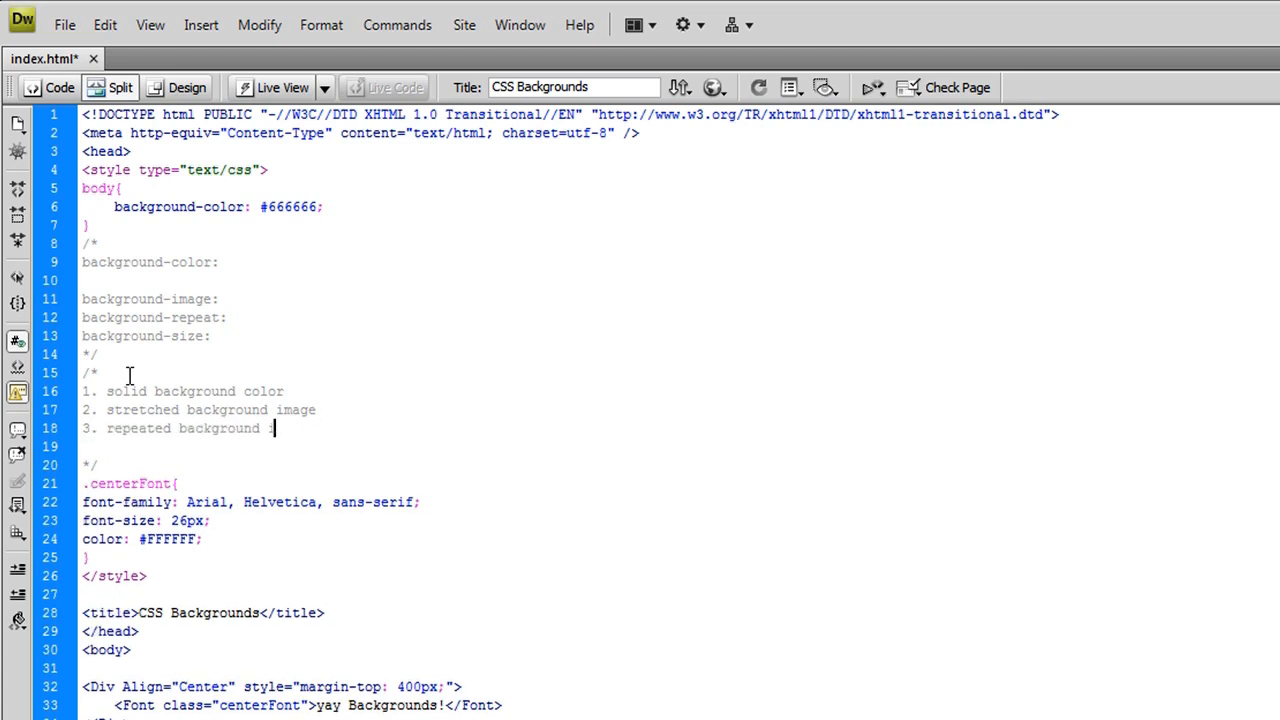
type("image")
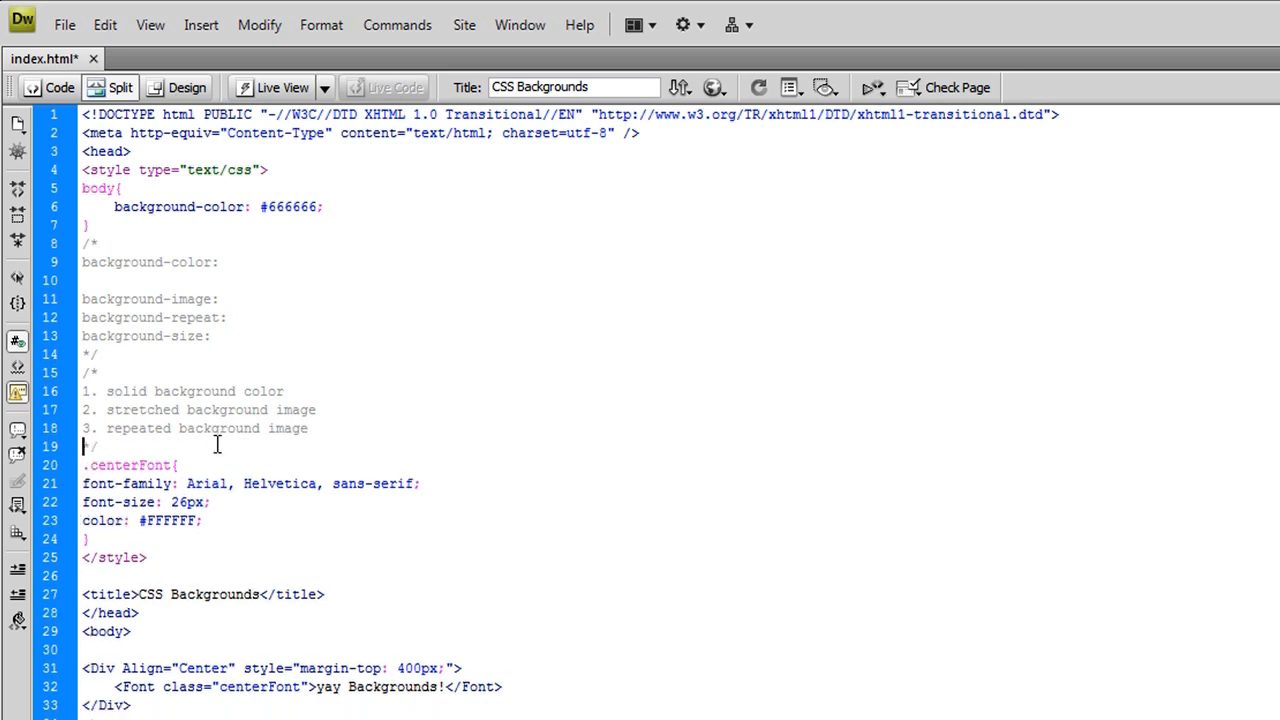
mouse_move(183, 381)
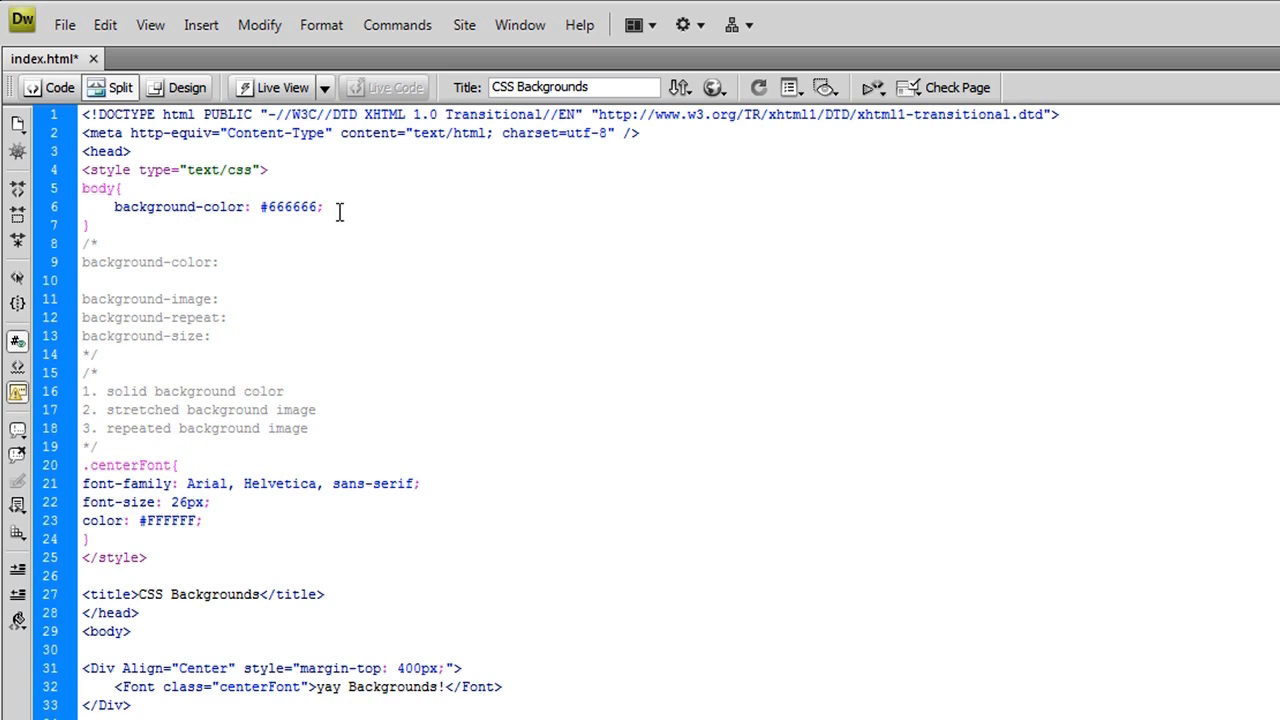
Delete the body { background-color: #666666; } rule from the stylesheet.
left_click_drag(114, 207, 324, 207)
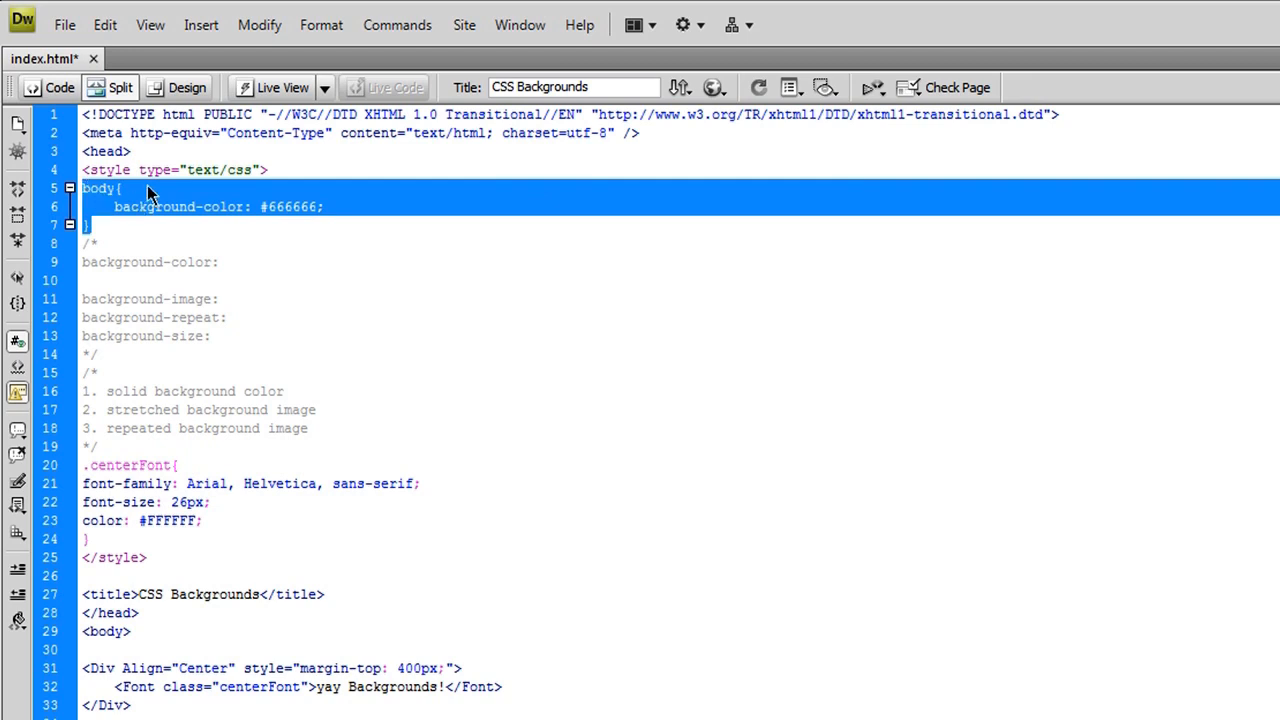
key("Delete")
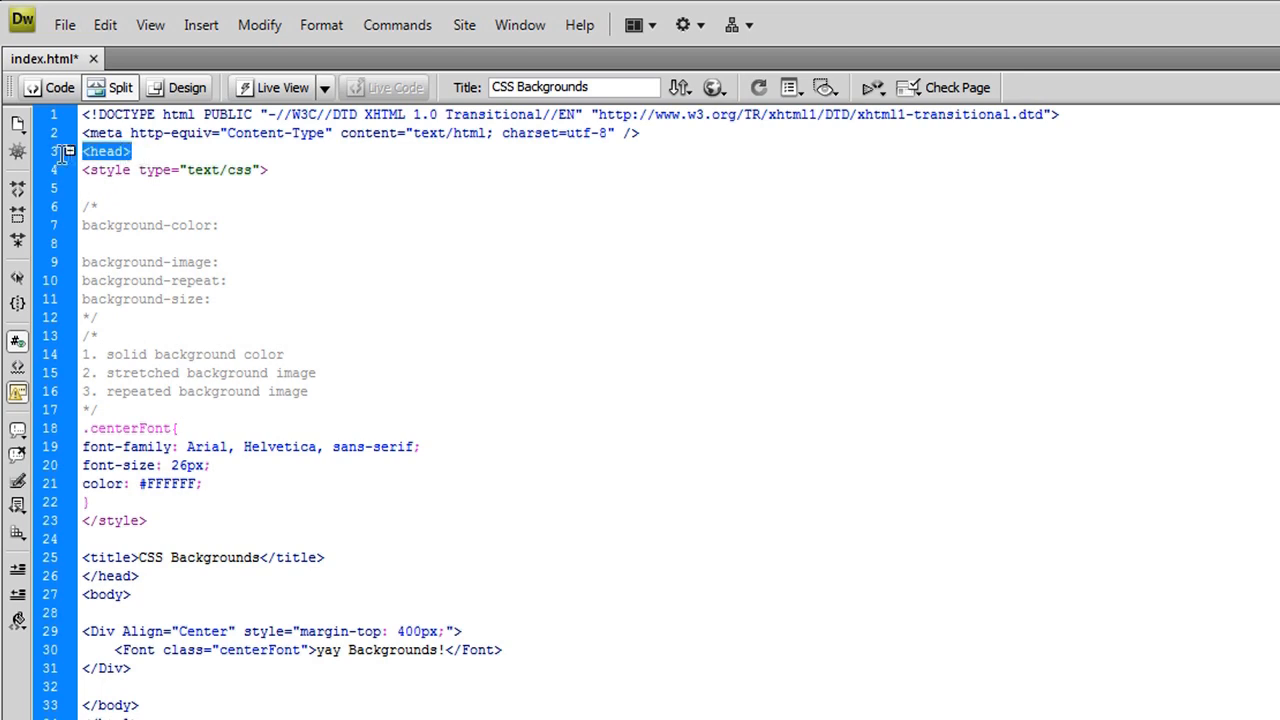
mouse_move(150, 583)
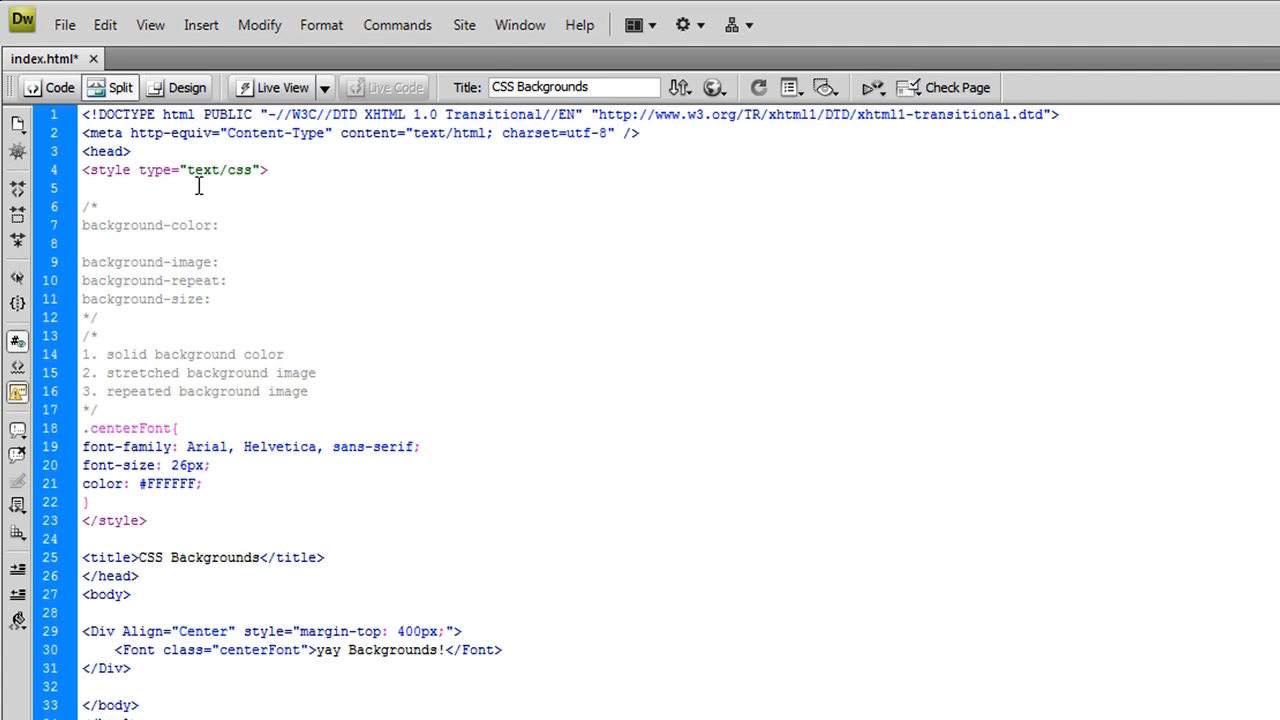
Retype the body rule after <style> with background-color: #666666 using code hints.
left_click(84, 188)
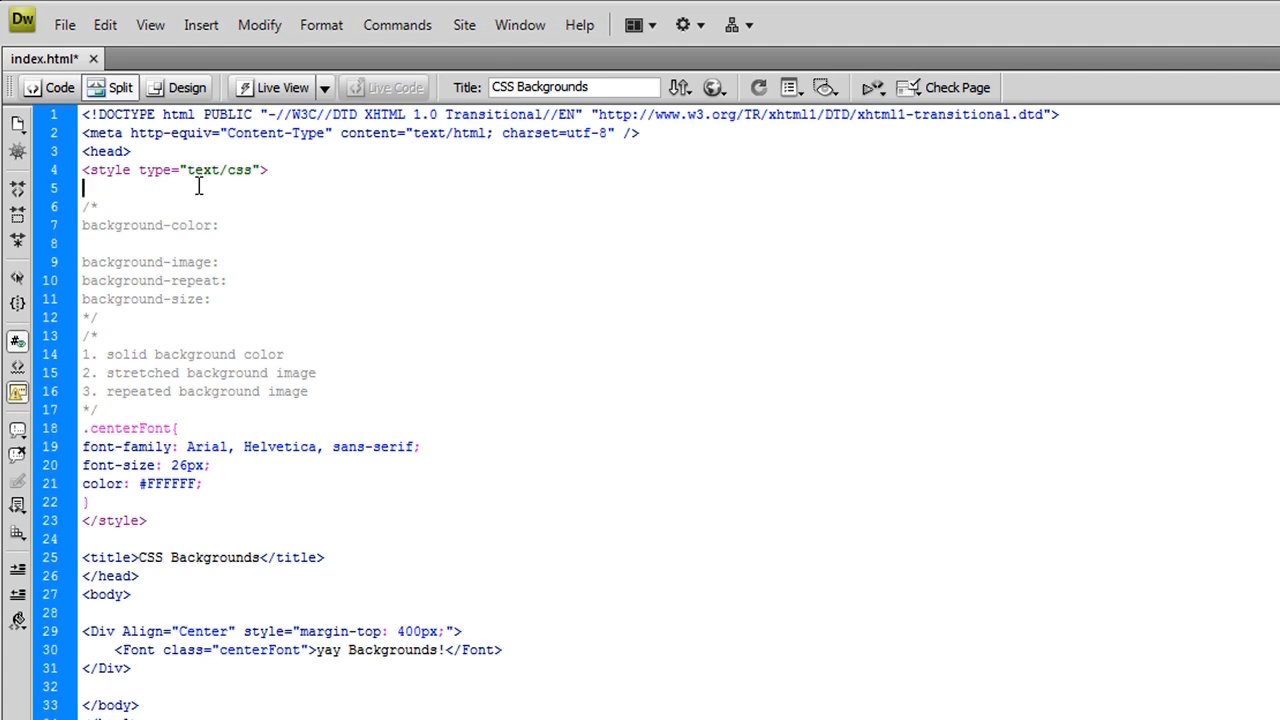
type("body{")
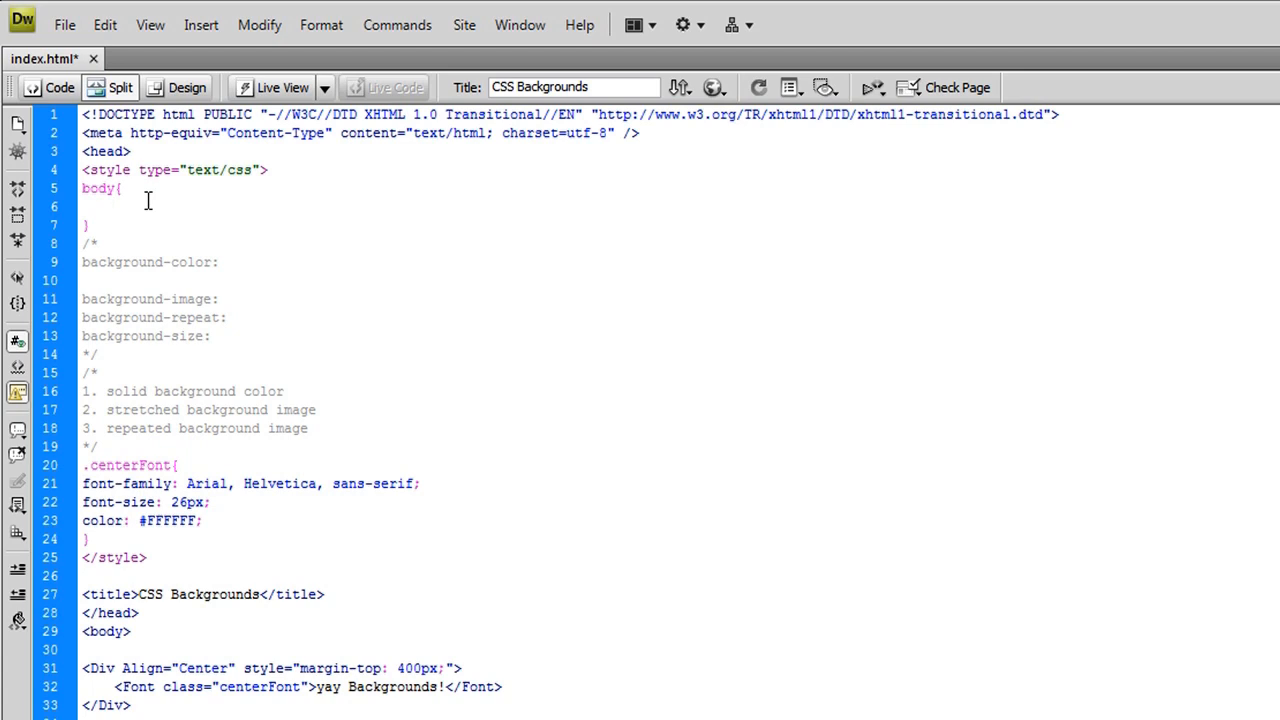
left_click(113, 206)
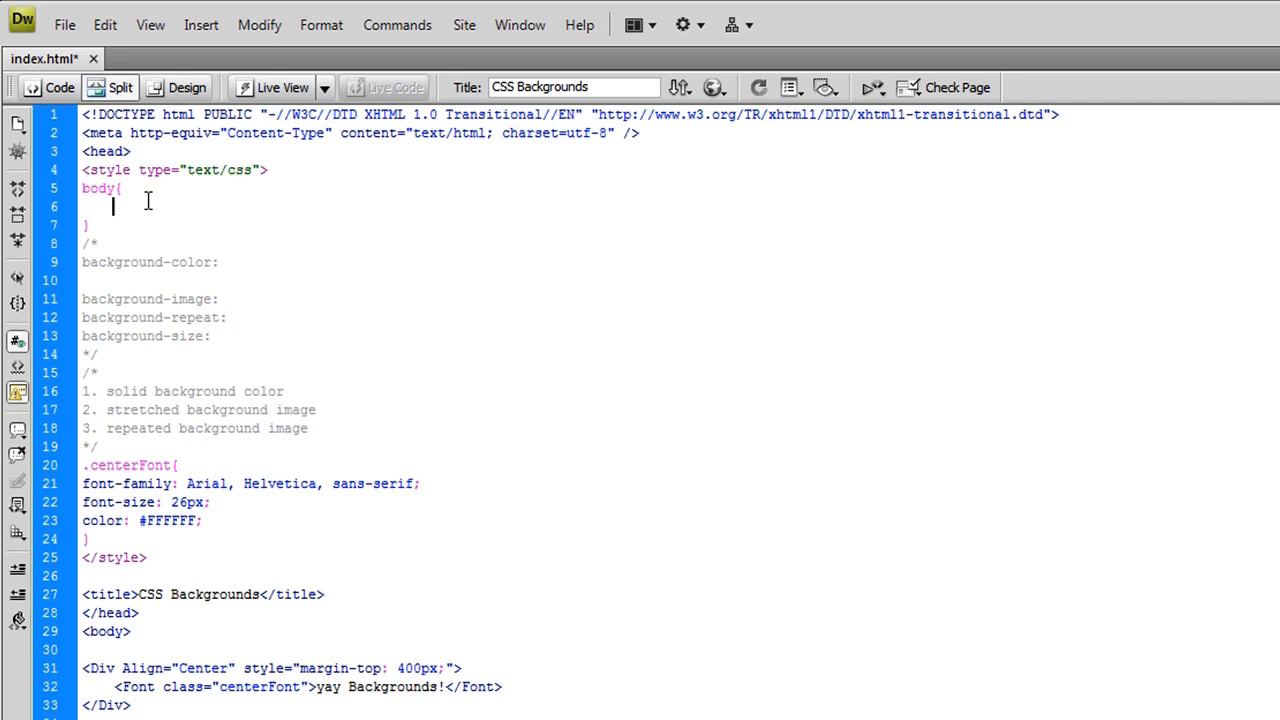
type("background")
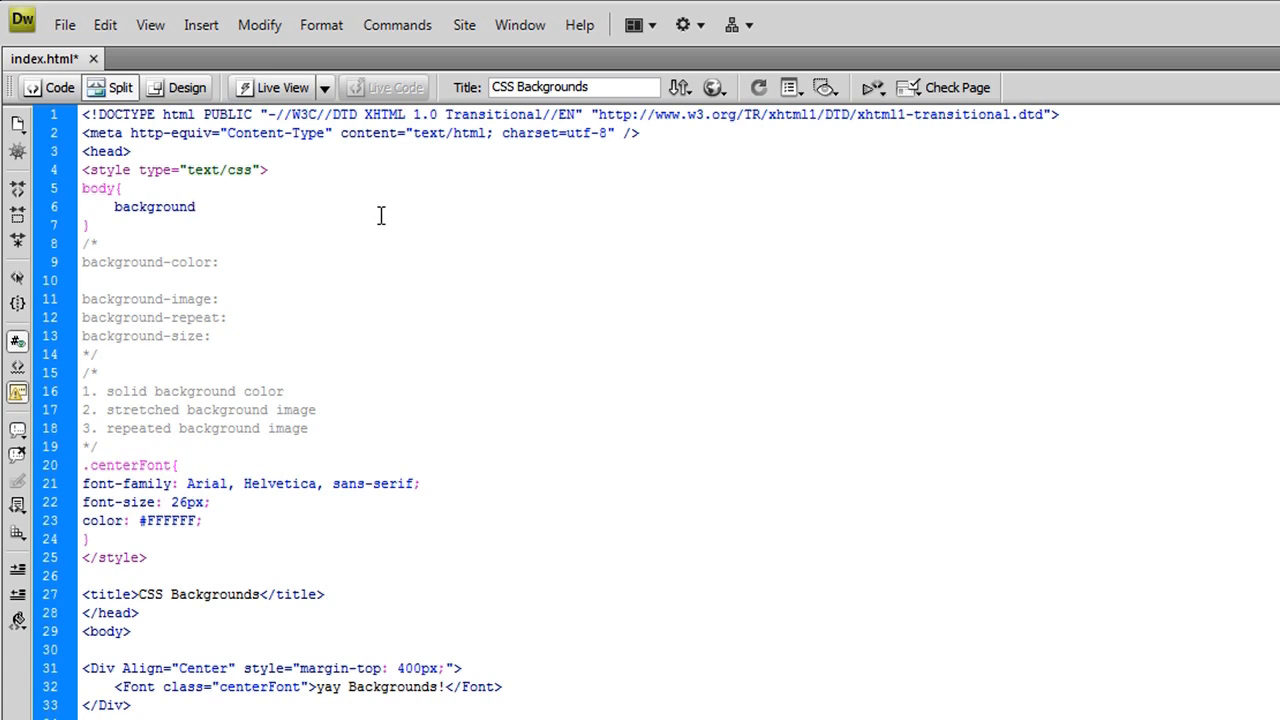
type("-color: #666666;")
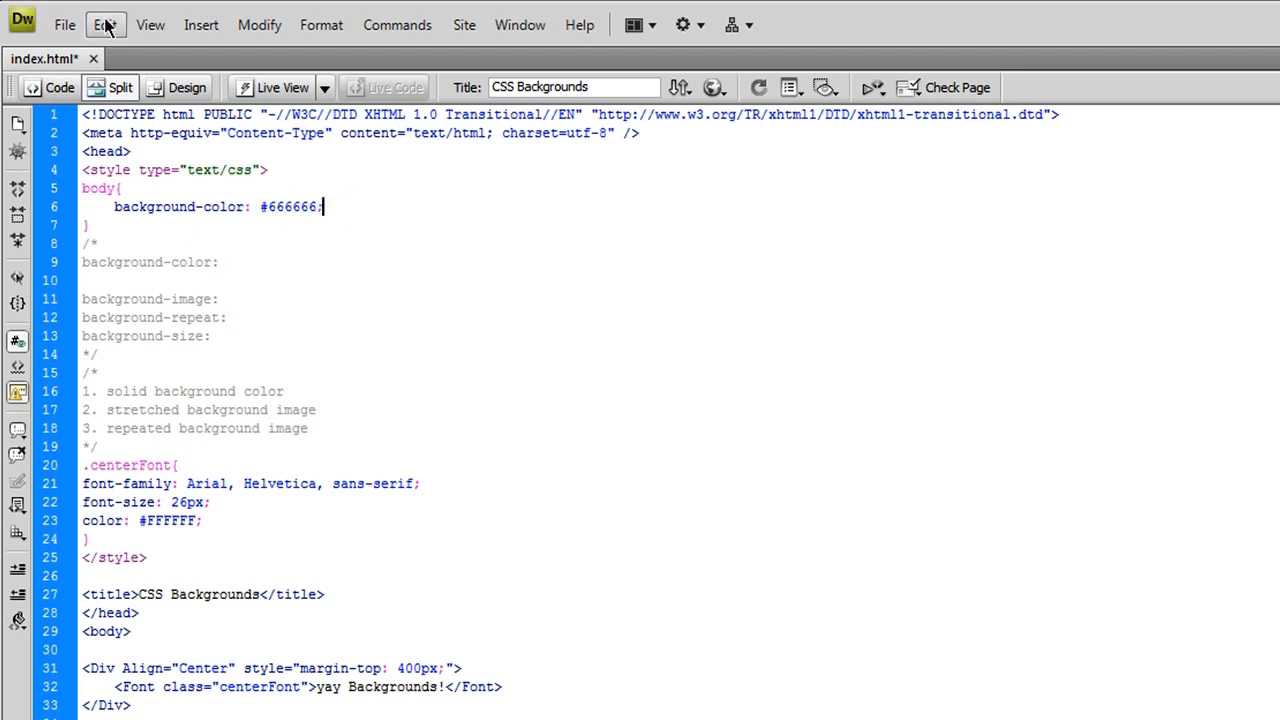
Save index.html from the File menu and return to the code.
left_click(64, 25)
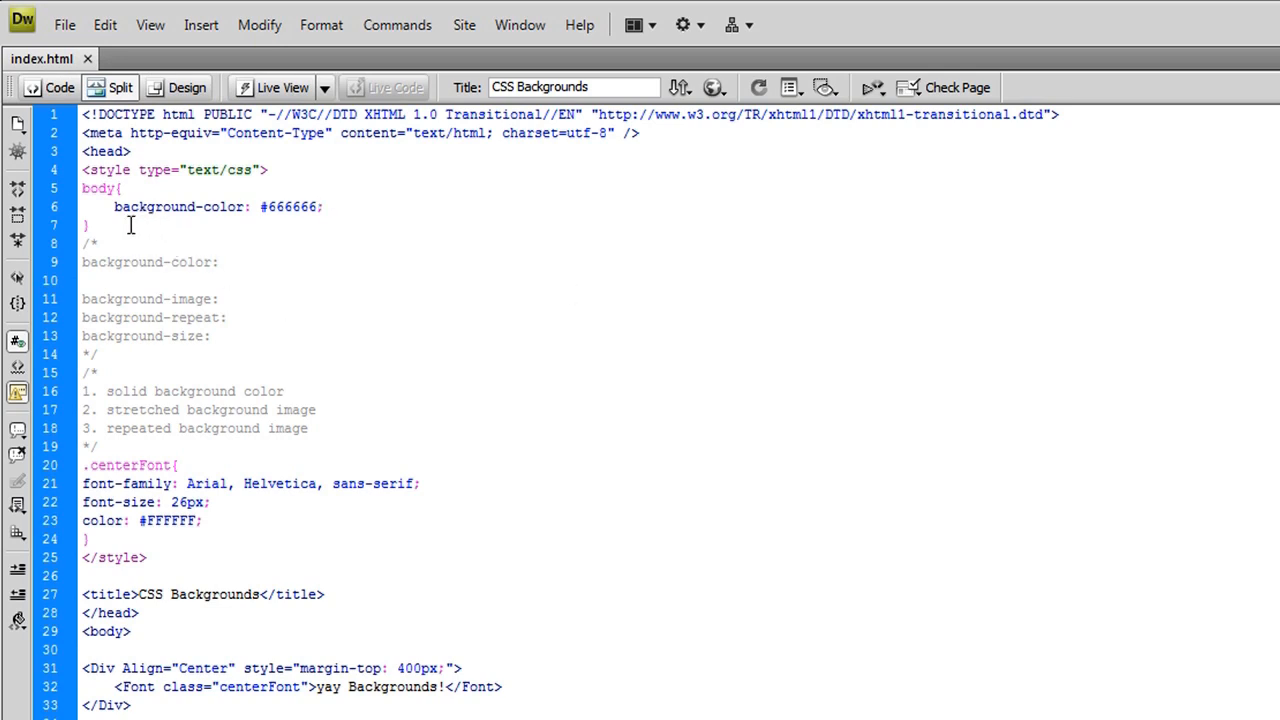
left_click(713, 87)
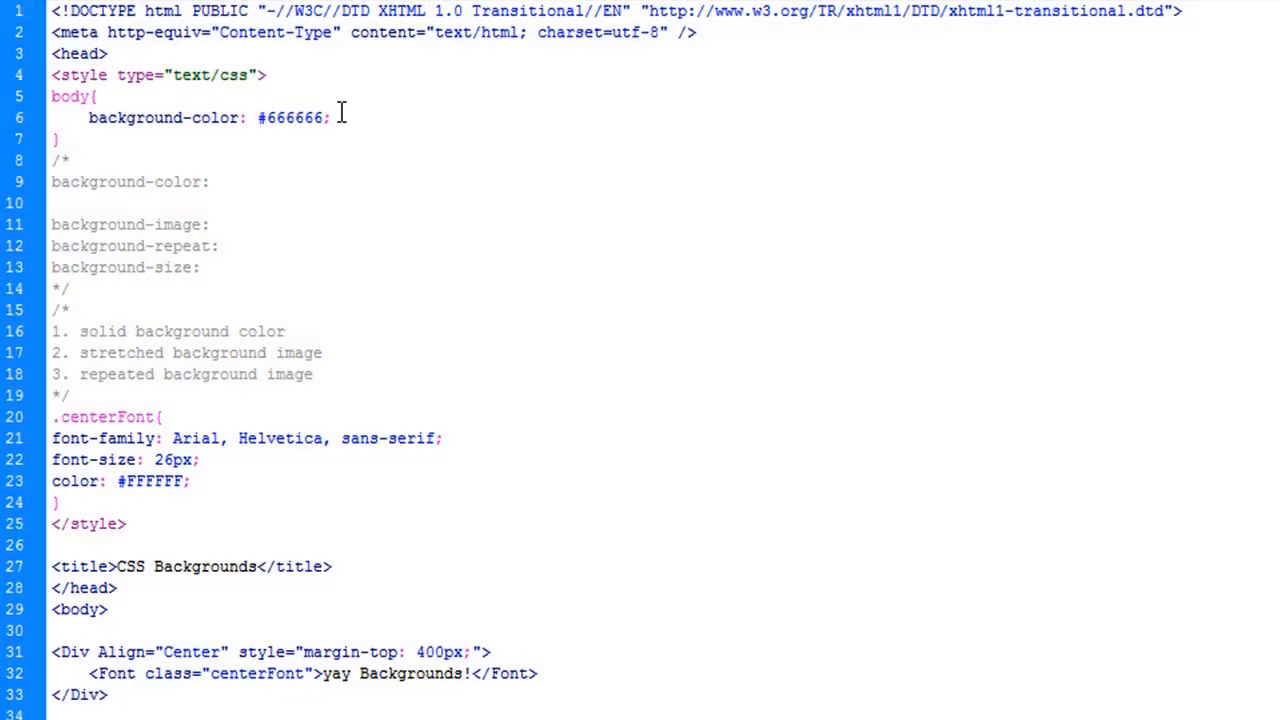
mouse_move(304, 388)
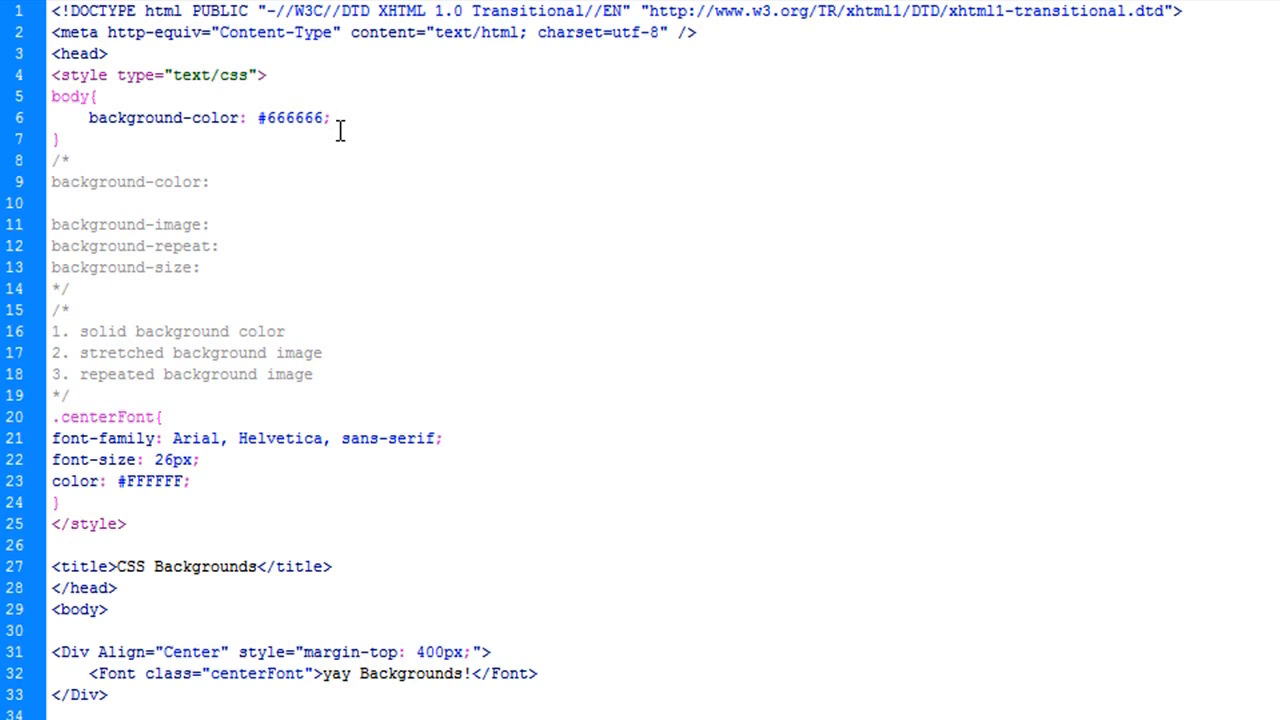
left_click(330, 118)
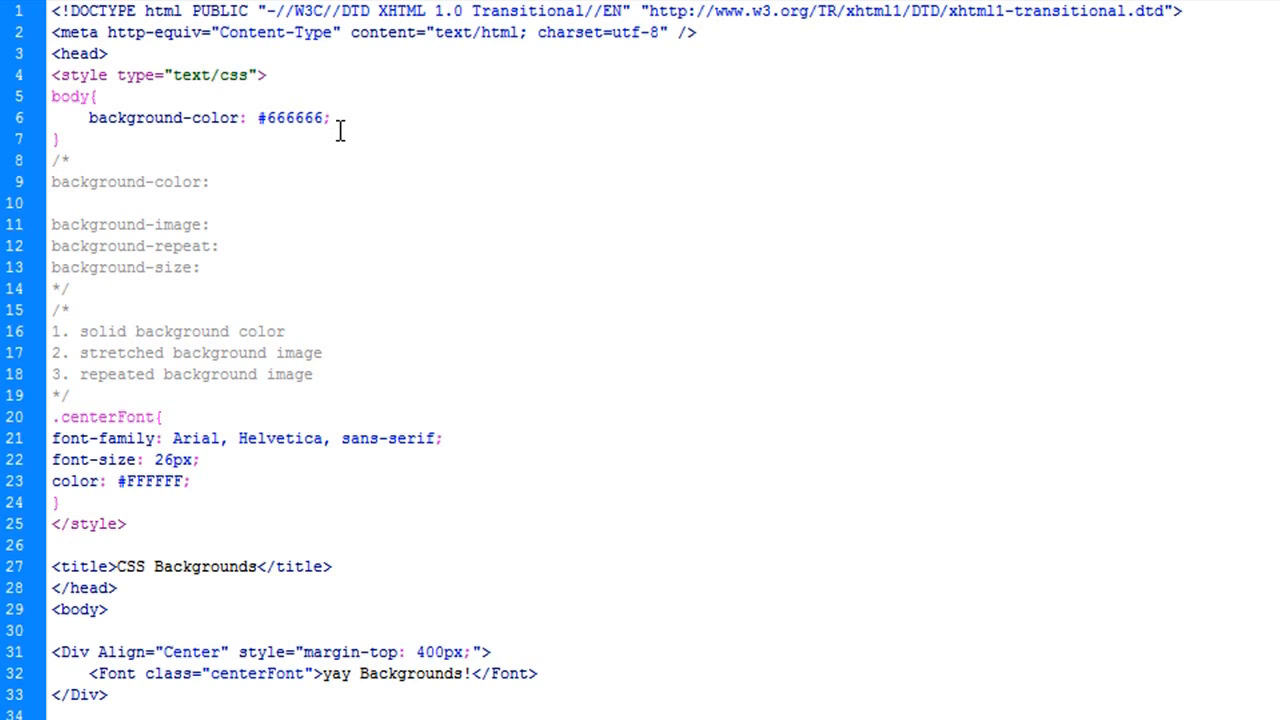
left_click(327, 117)
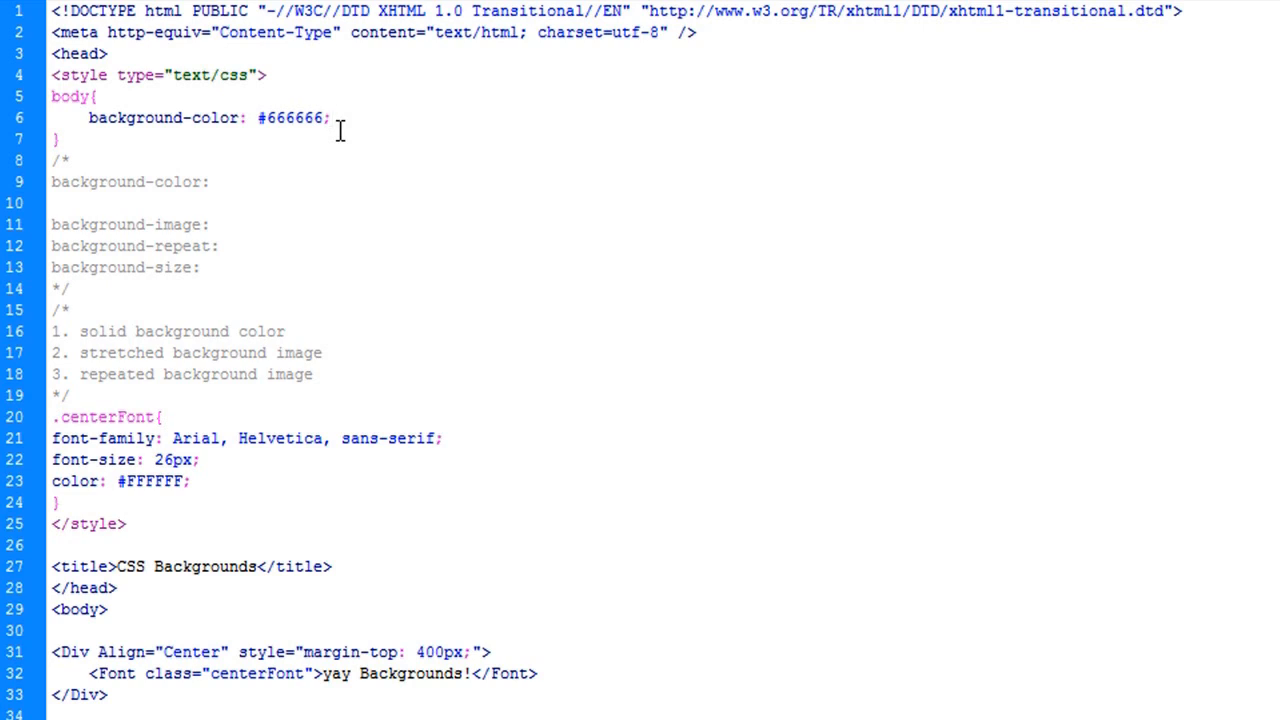
left_click(327, 117)
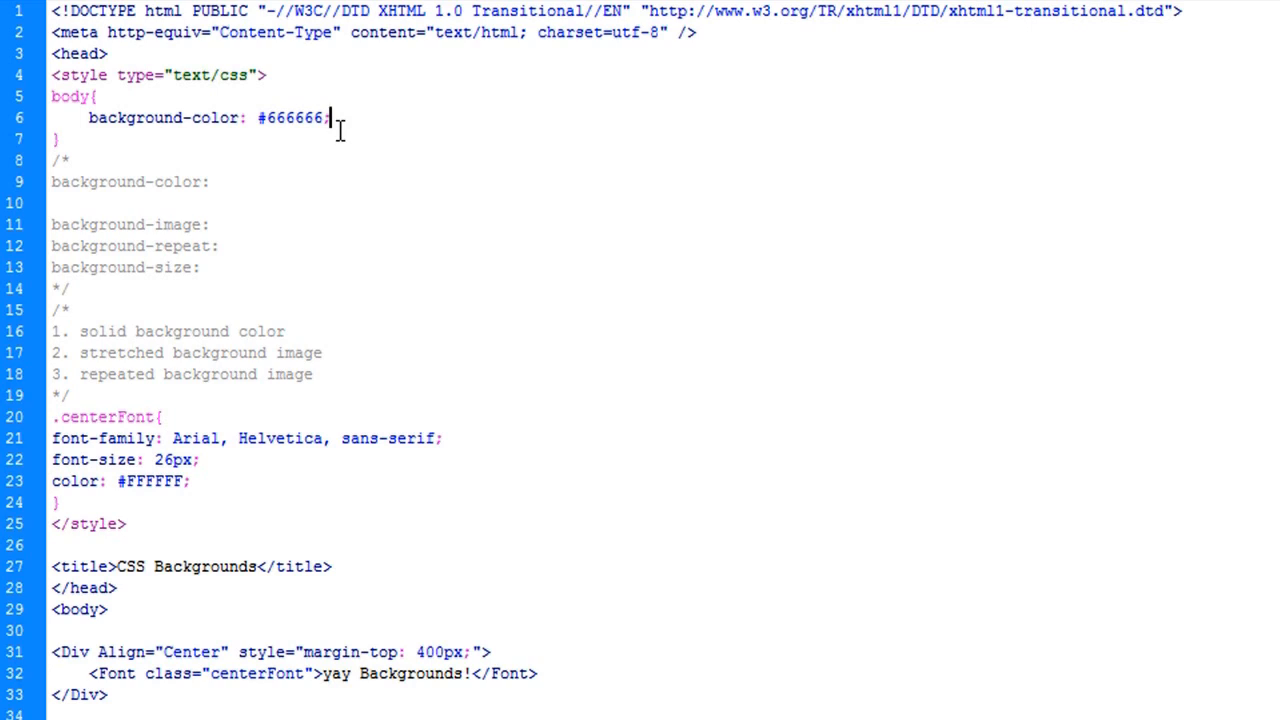
mouse_move(428, 146)
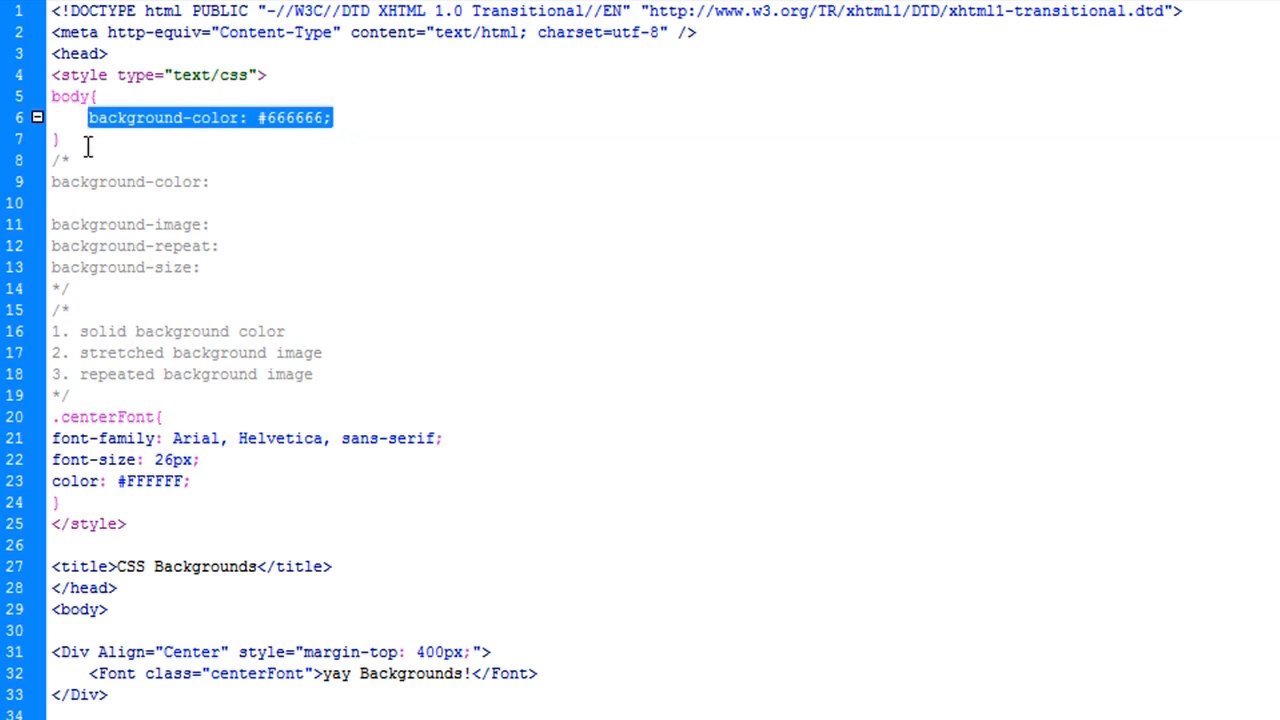
left_click(119, 150)
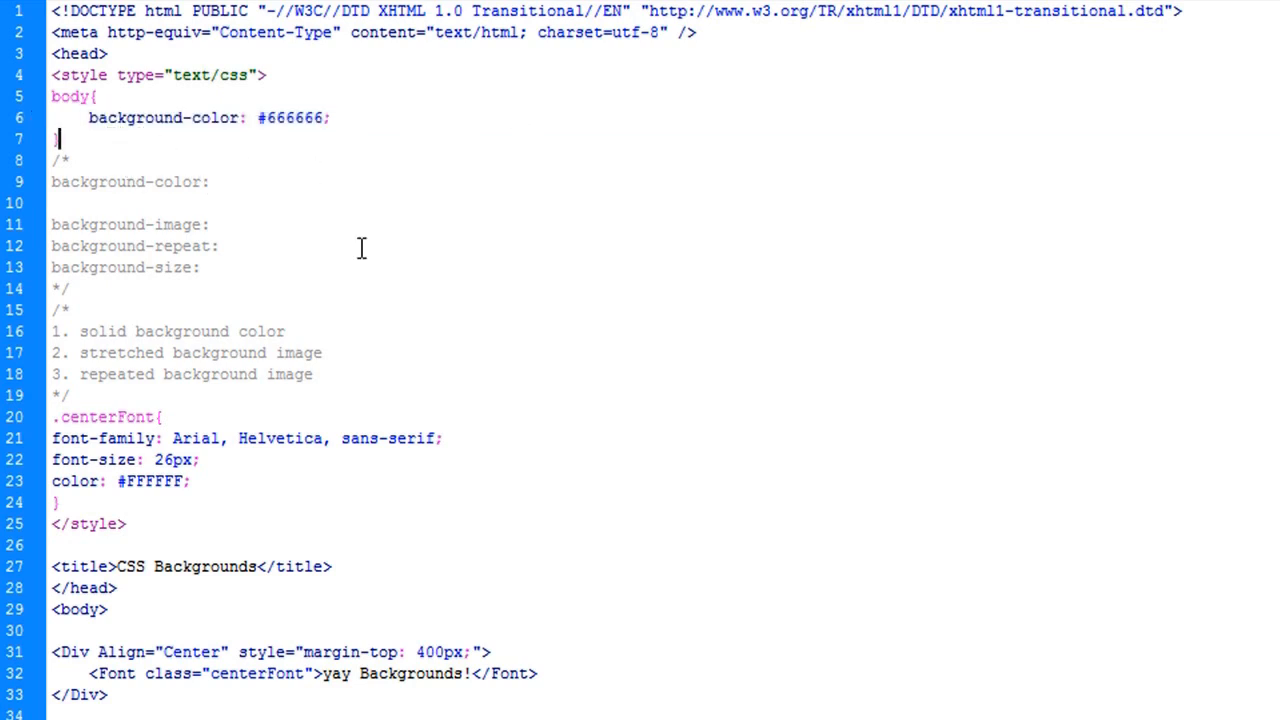
mouse_move(459, 165)
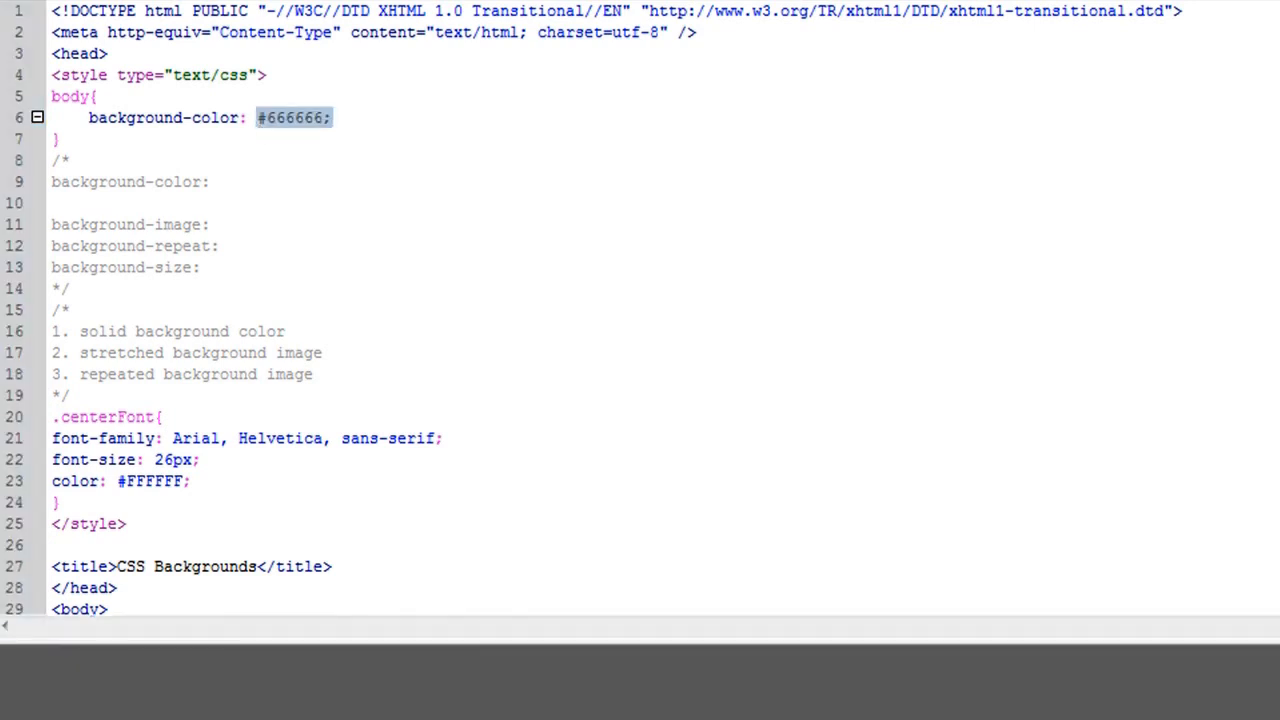
left_click(329, 117)
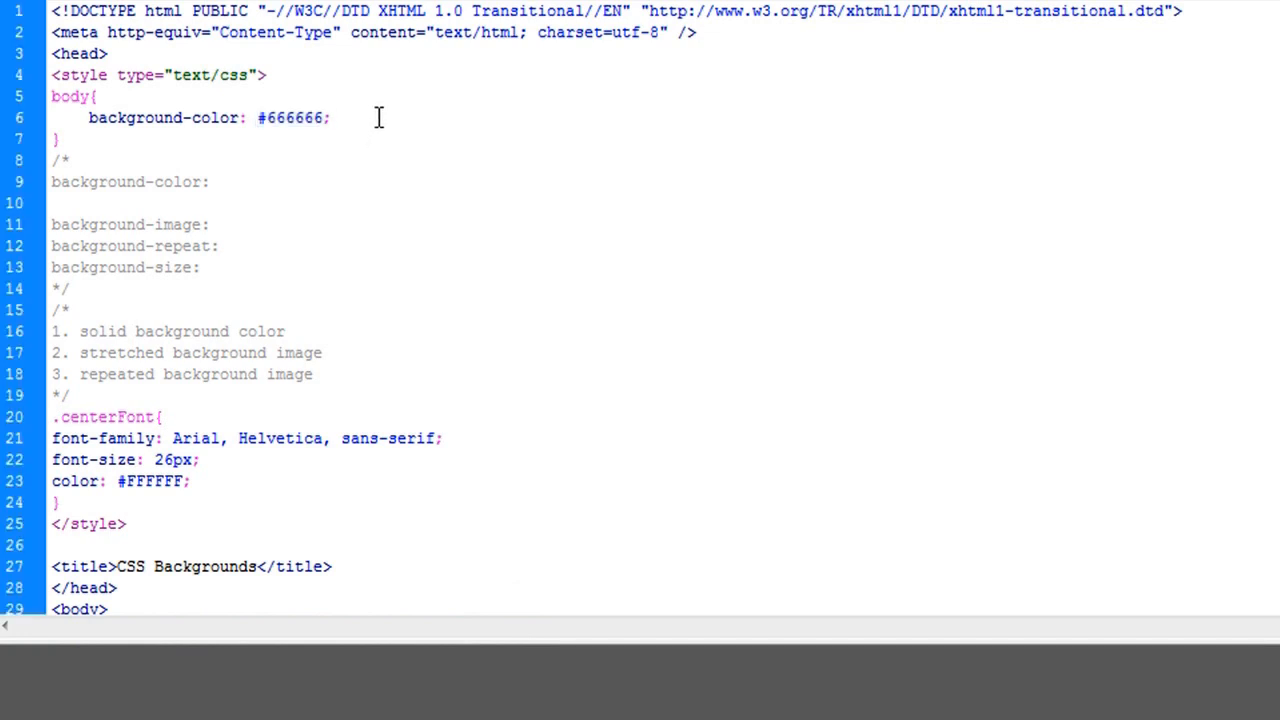
type(";")
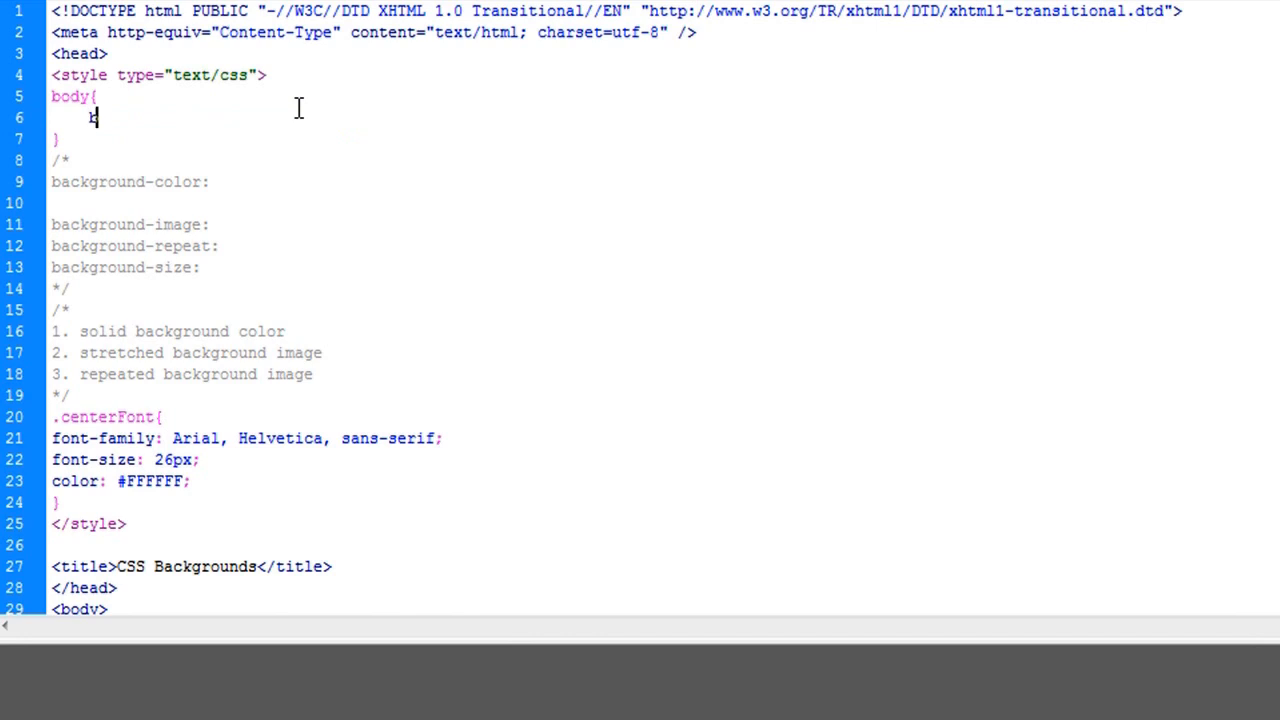
Add background-image: url(Large.jpg); to the body rule by browsing for Large.jpg.
type("background-ima")
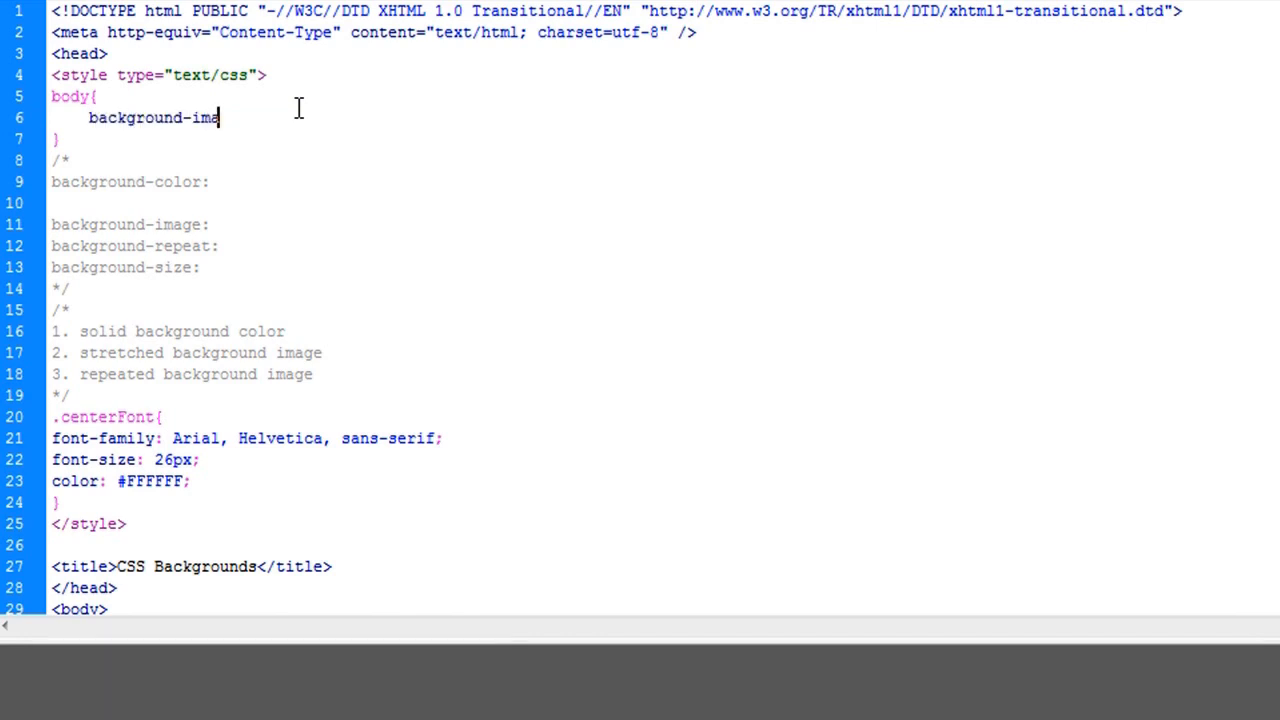
type("ge:")
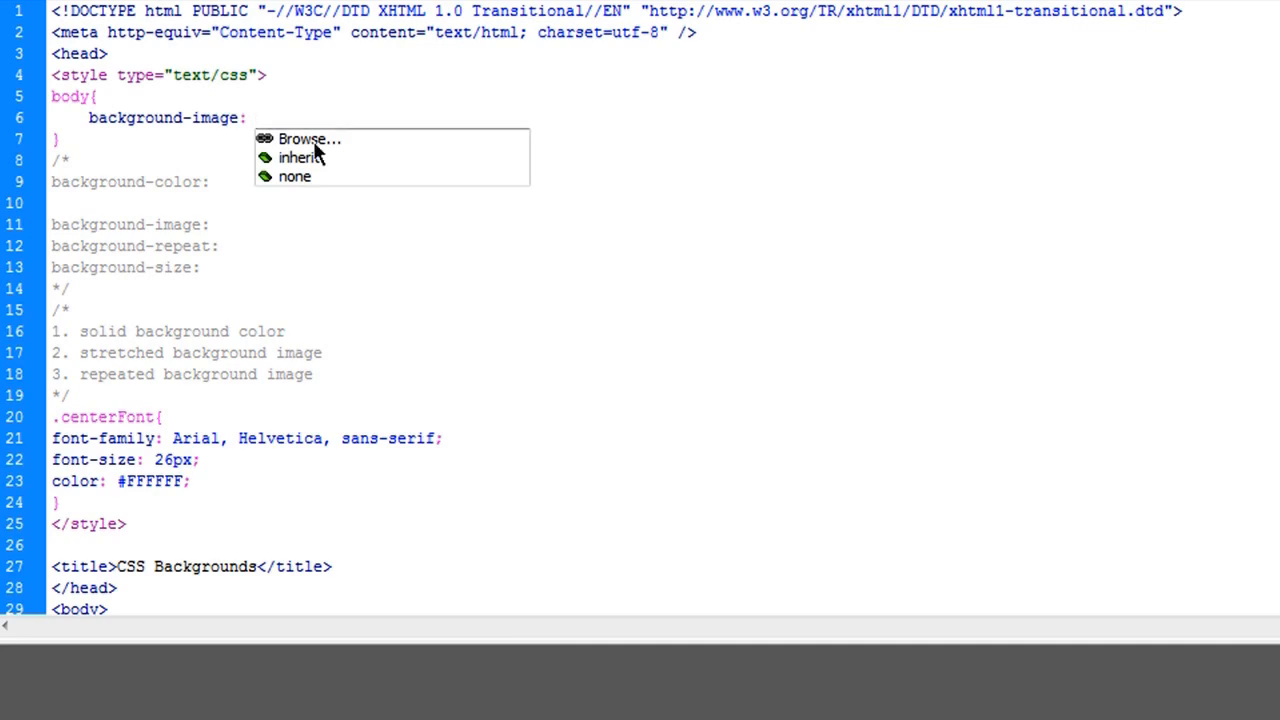
left_click(309, 139)
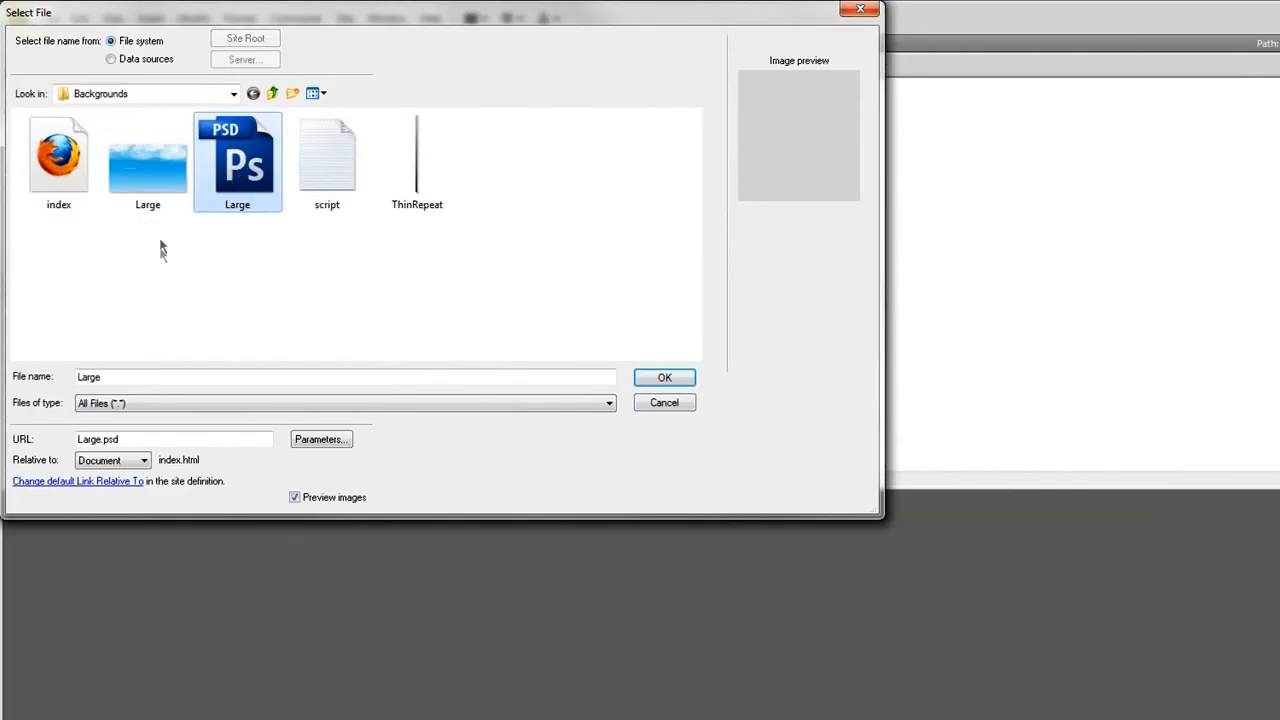
left_click(147, 155)
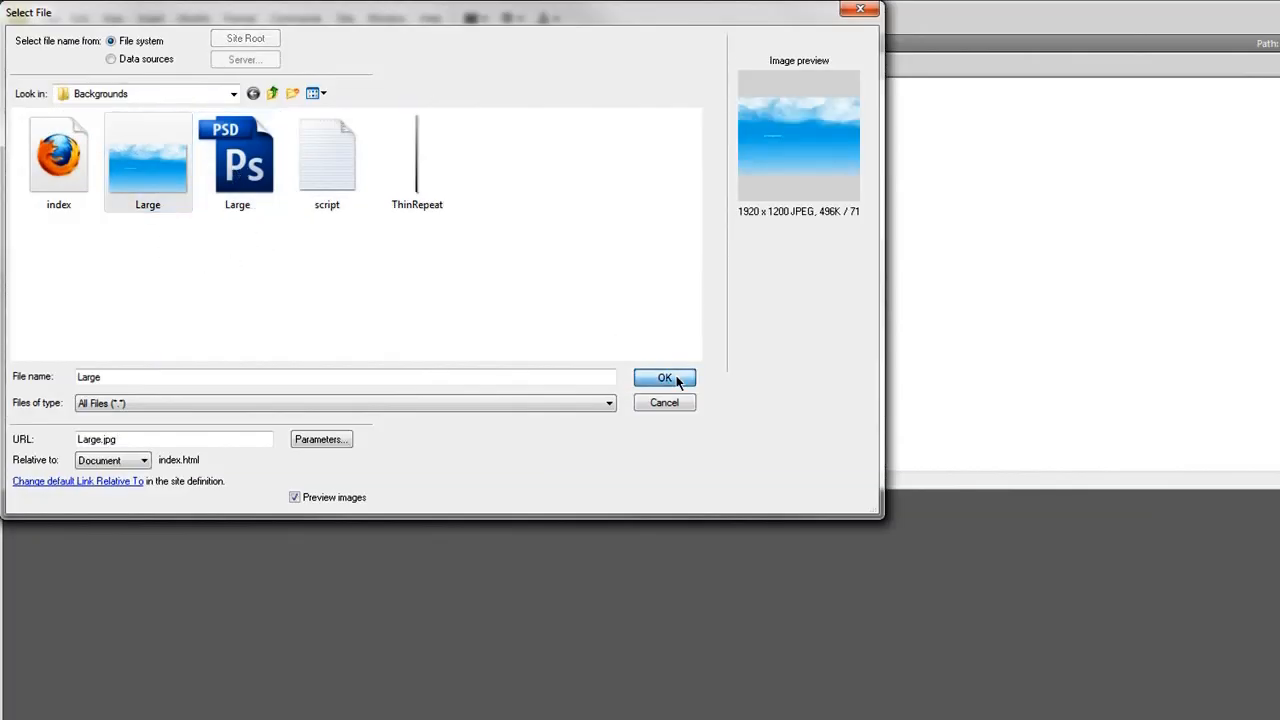
left_click(664, 378)
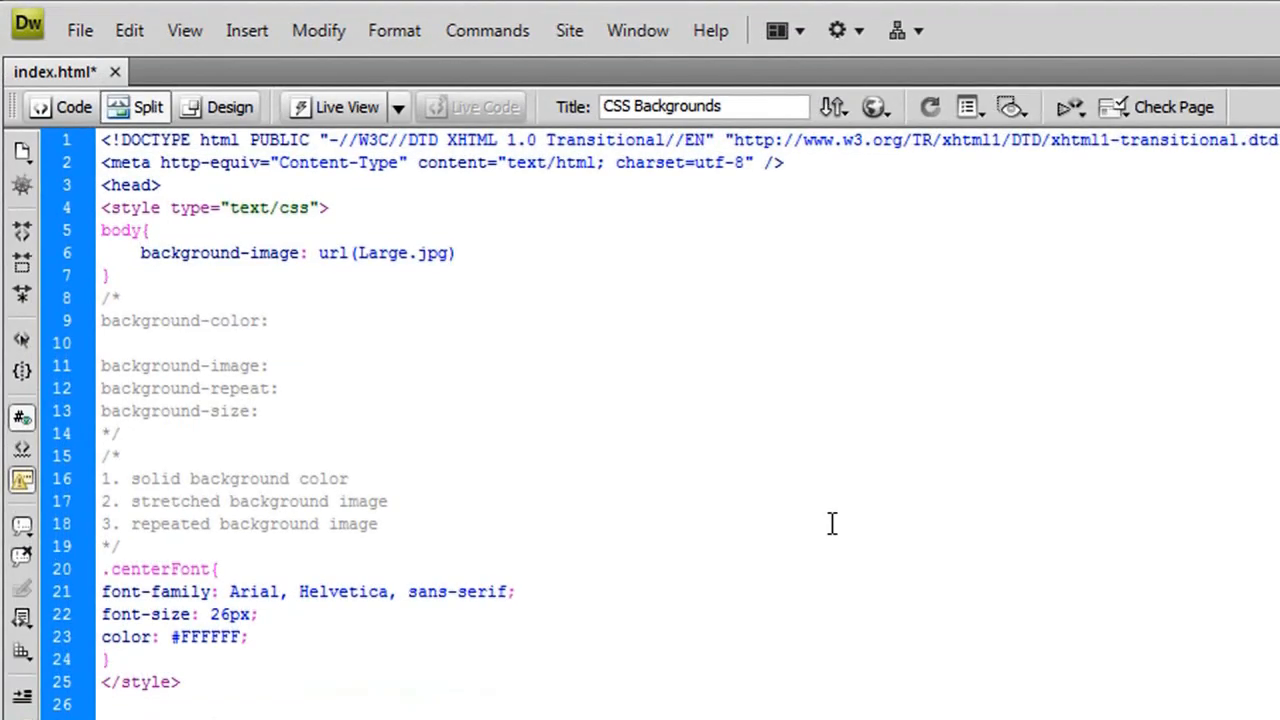
type(";")
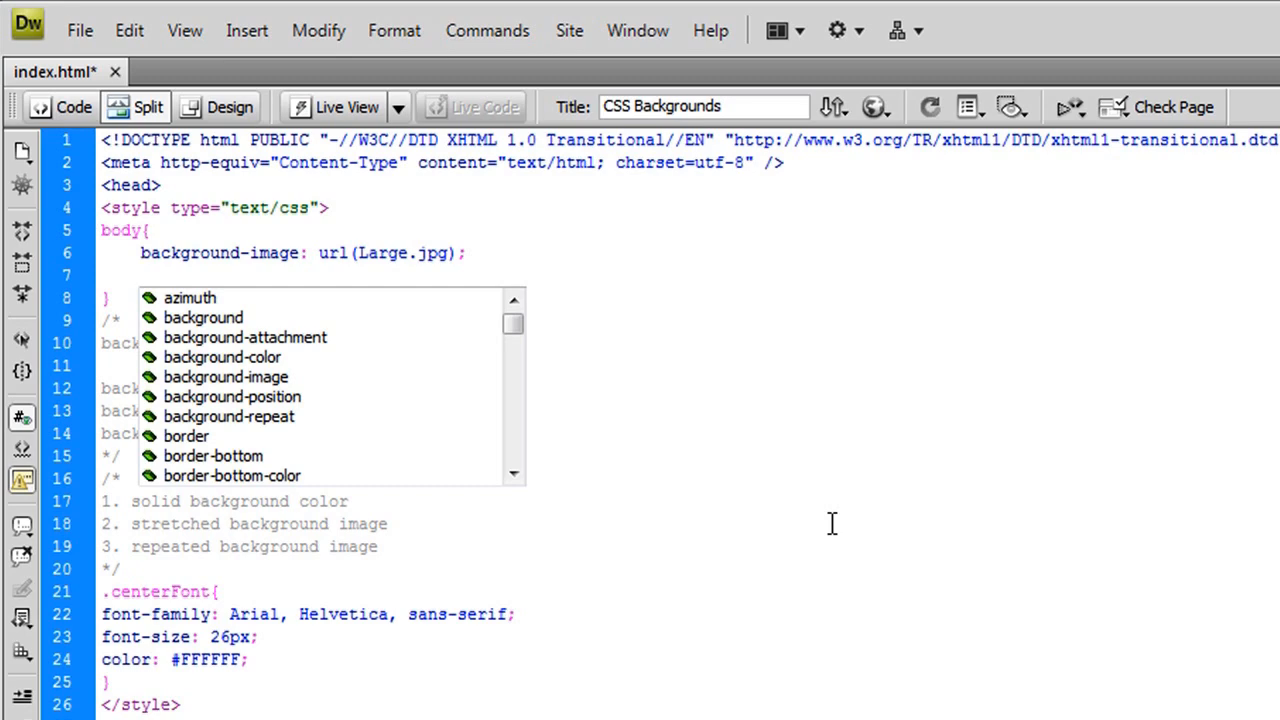
Add background-size: 100%; to the body rule to stretch the cloud image.
type("bac")
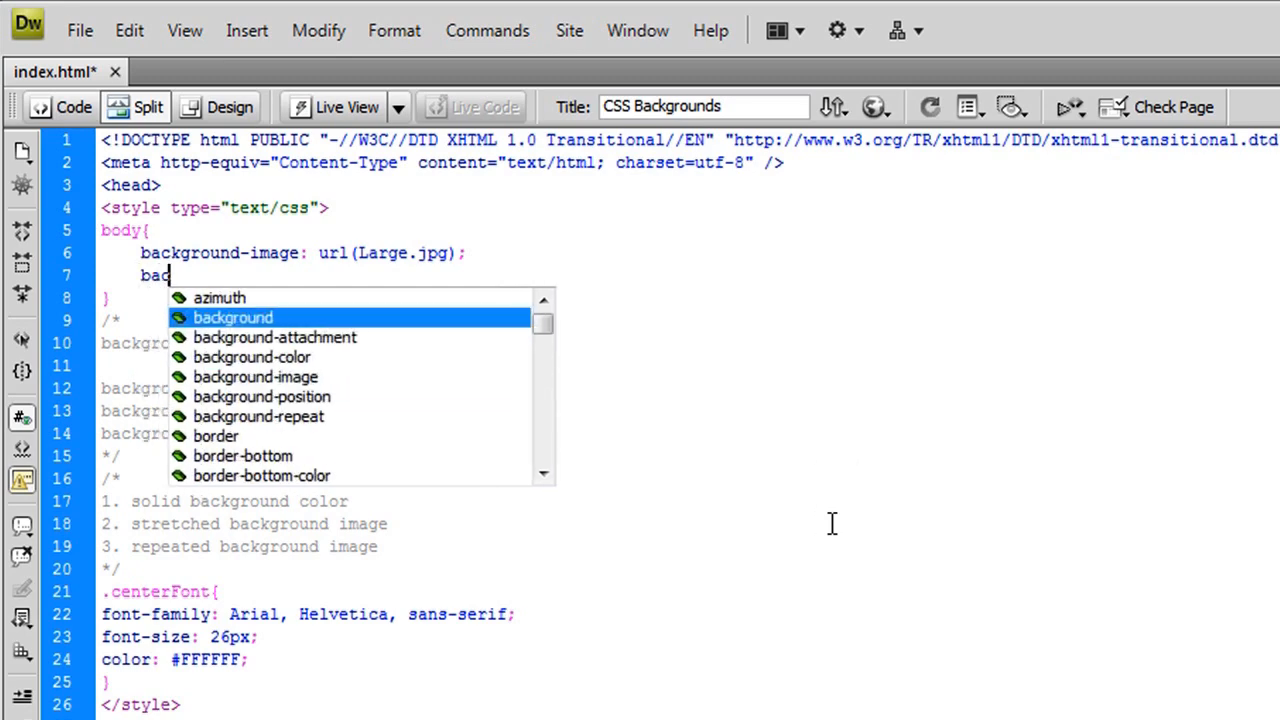
type("ground-si")
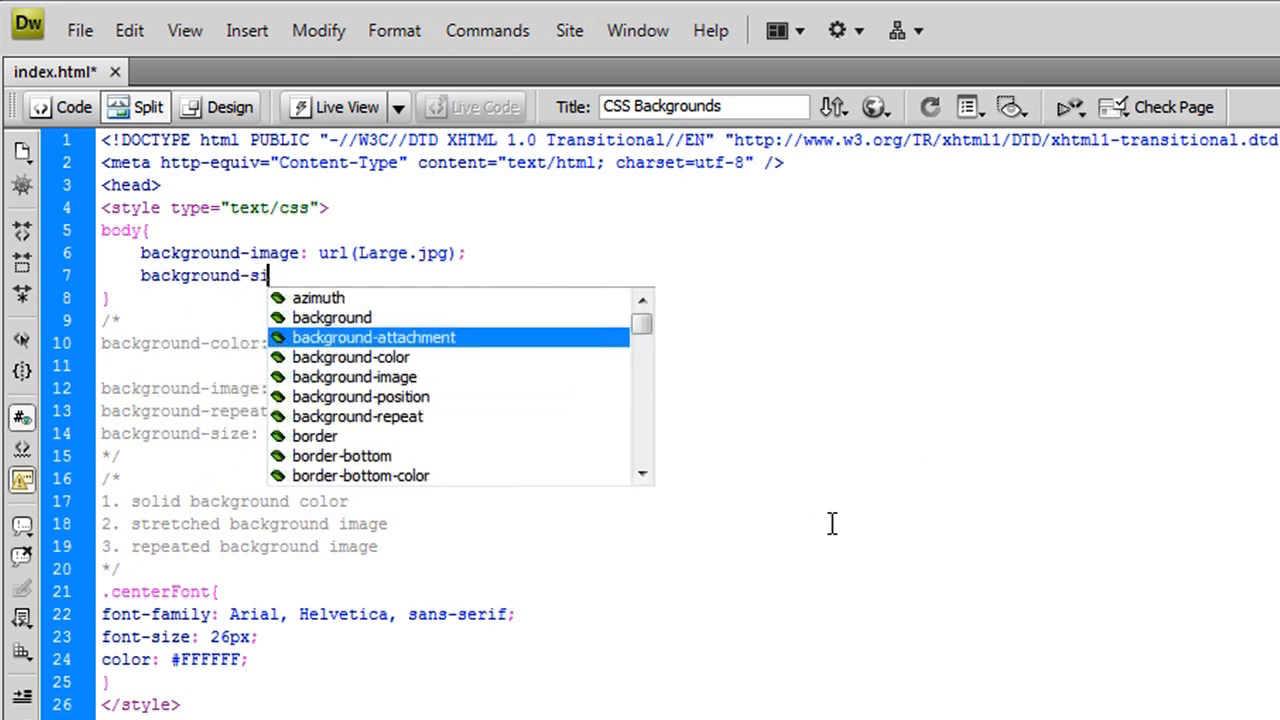
type("ize:")
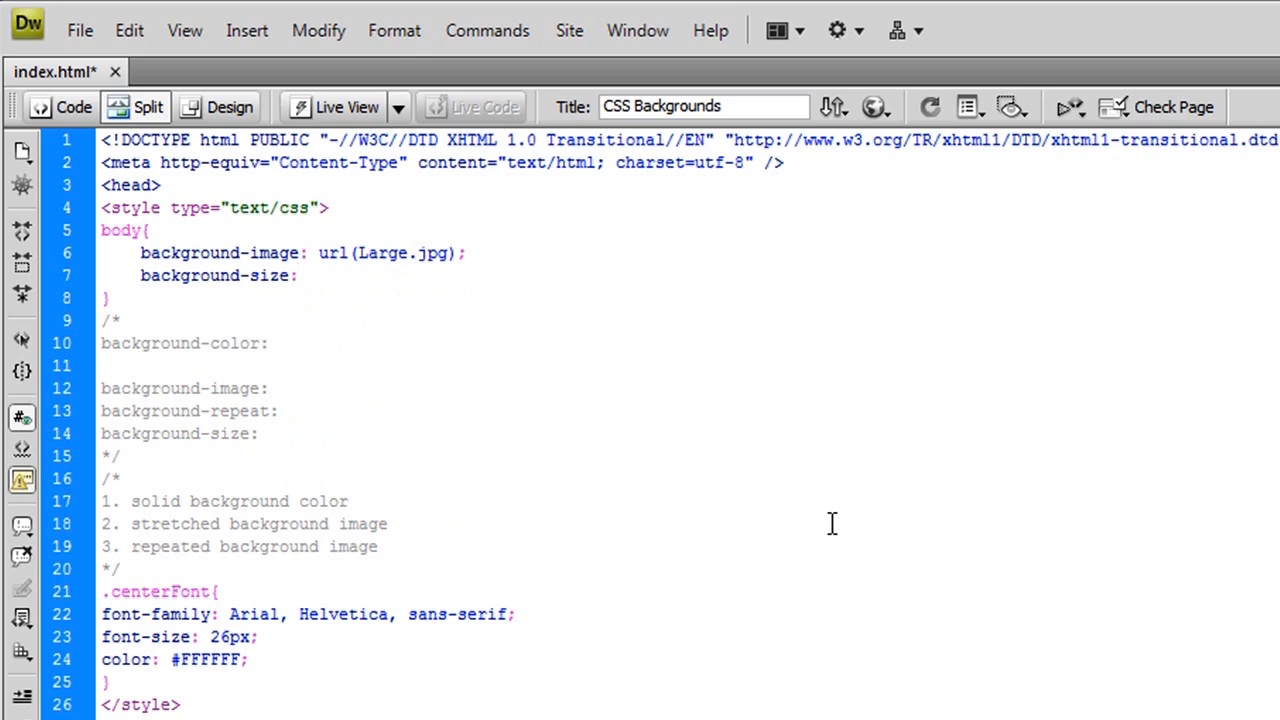
type("100%;")
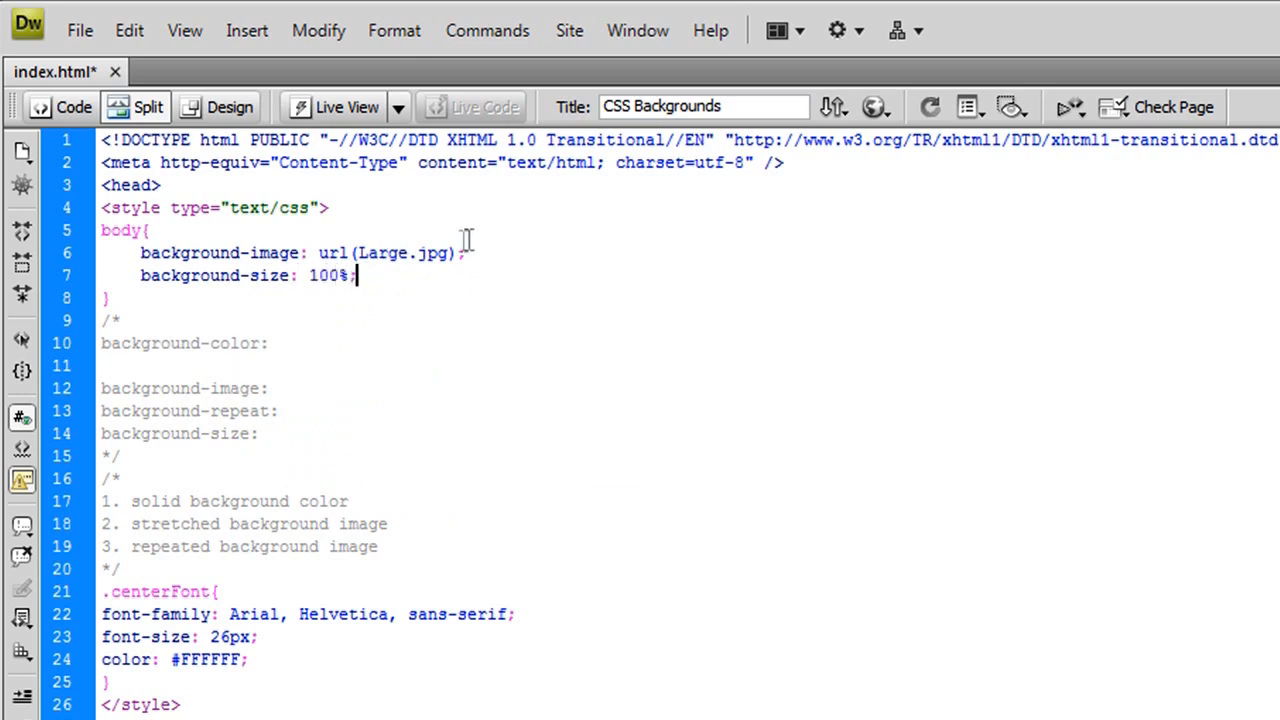
mouse_move(703, 273)
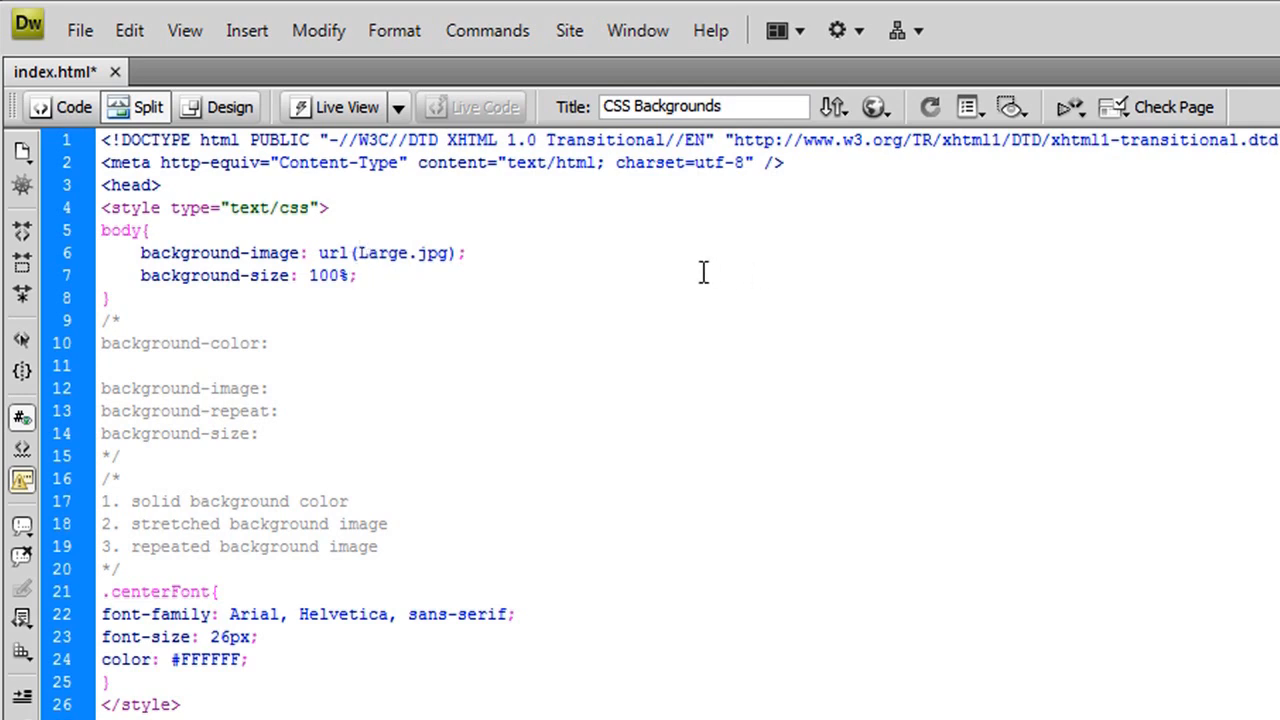
left_click(355, 276)
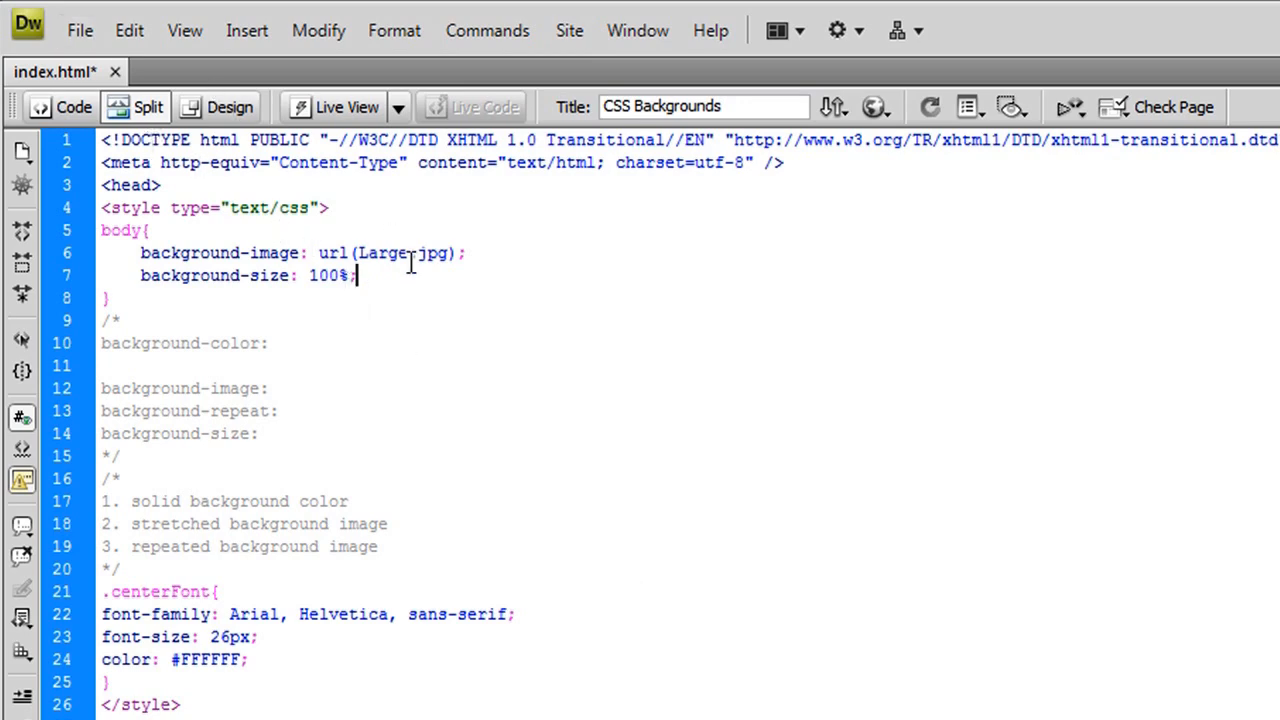
left_click(873, 107)
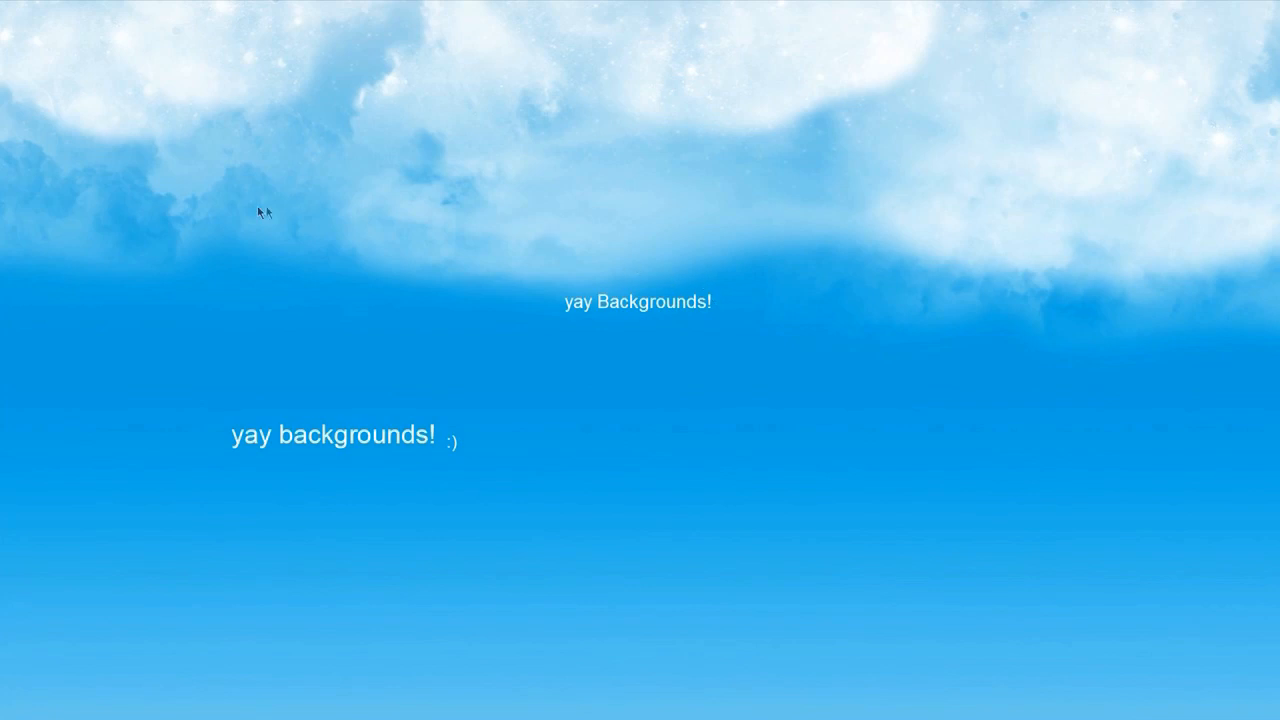
mouse_move(298, 216)
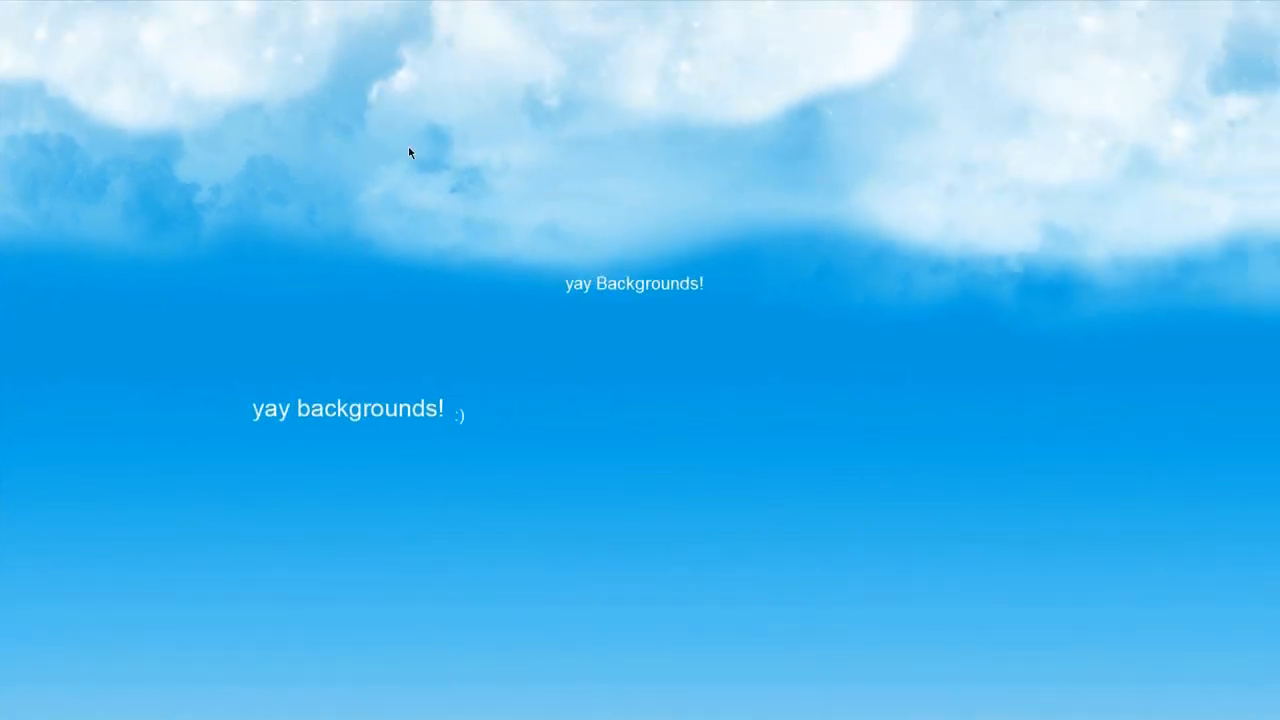
mouse_move(658, 182)
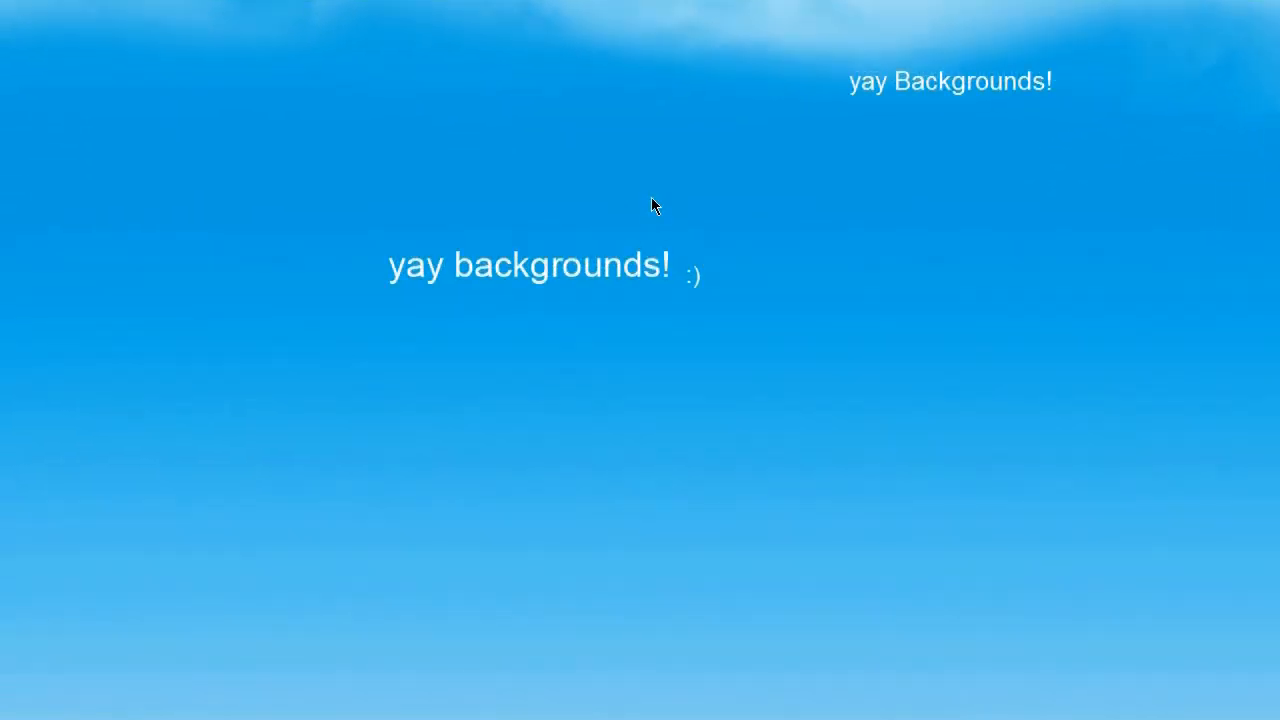
mouse_move(821, 148)
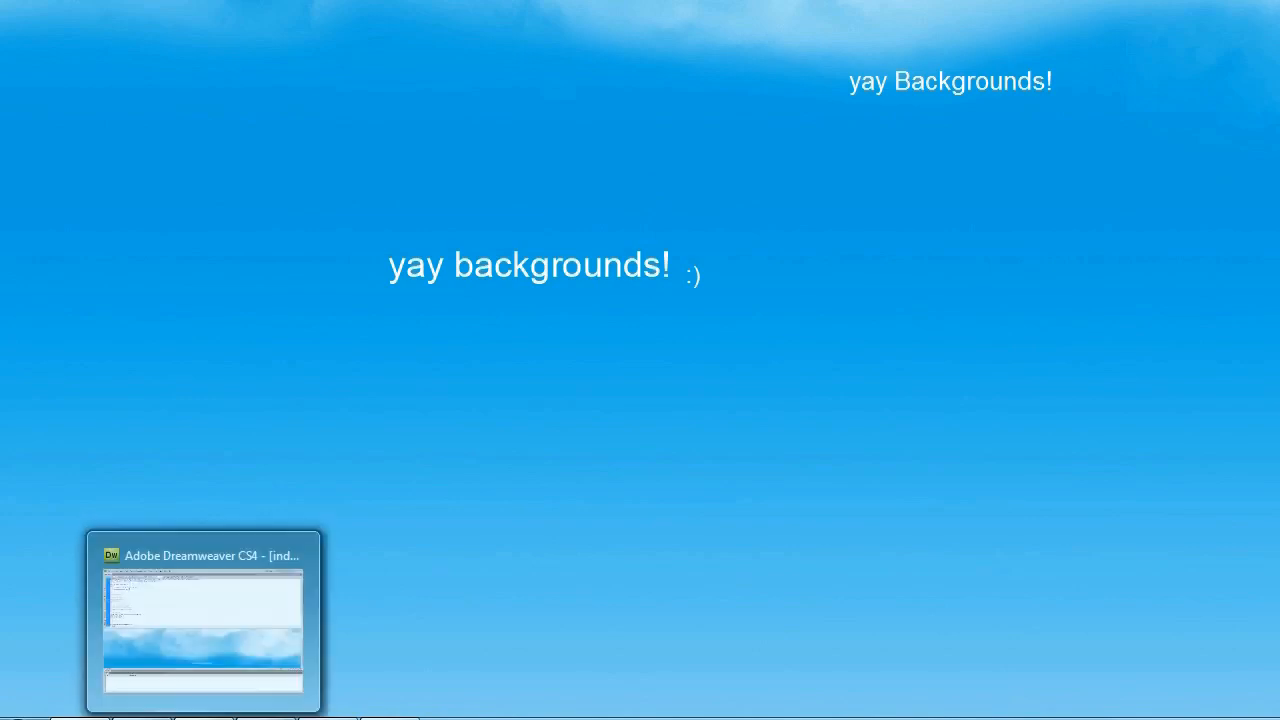
Switch back to Dreamweaver and review the body rule's Large.jpg, 100% background.
left_click(204, 620)
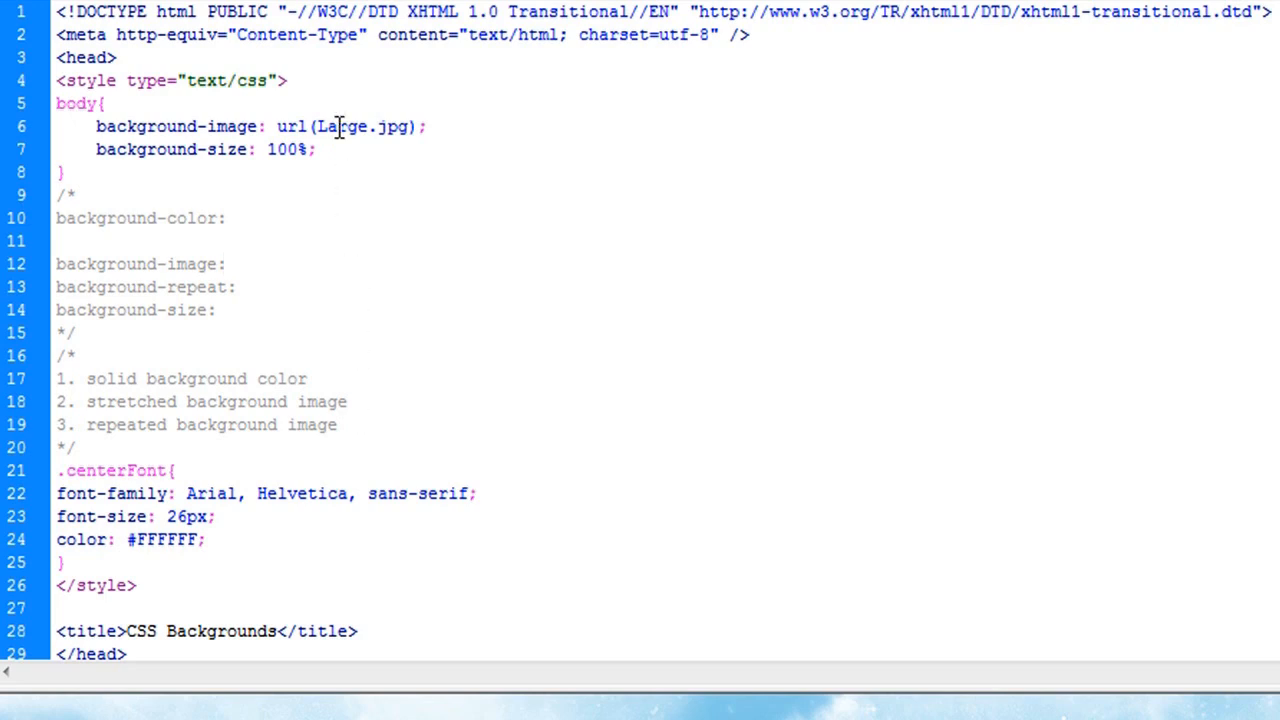
left_click(227, 263)
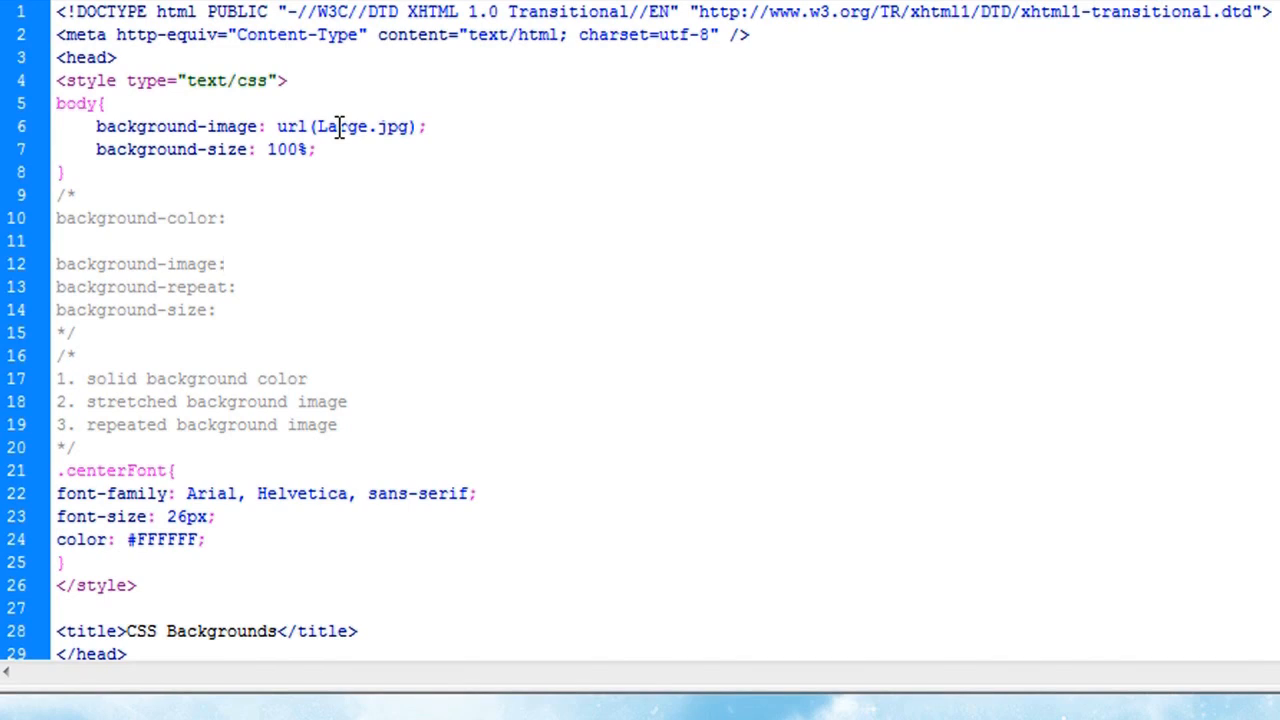
left_click(225, 264)
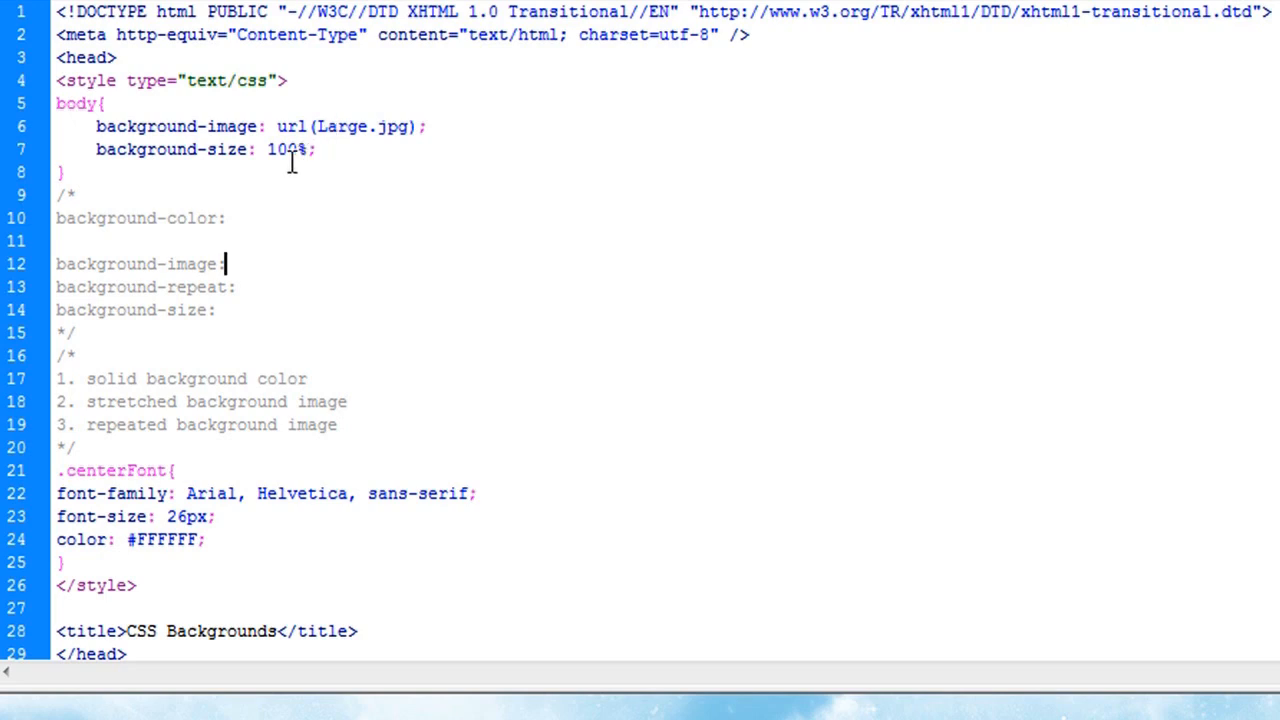
left_click(64, 171)
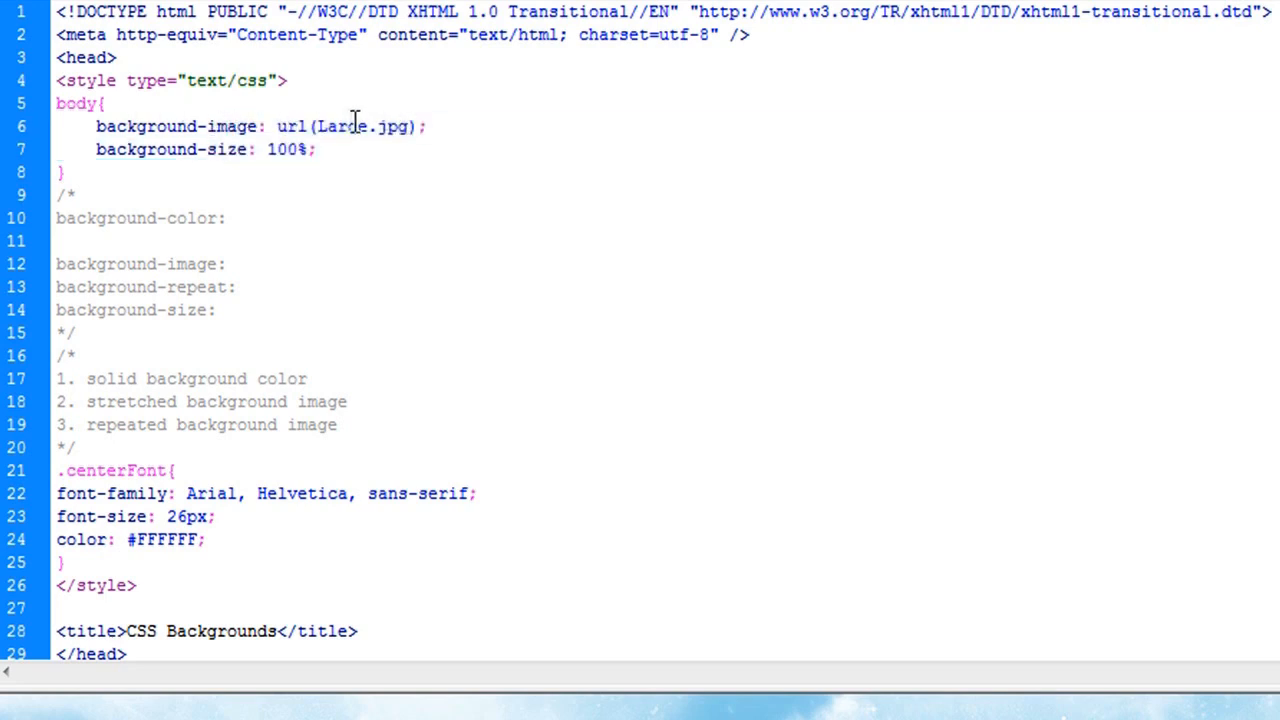
Replace Large with ThinRepeat inside the background-image url().
double_click(341, 126)
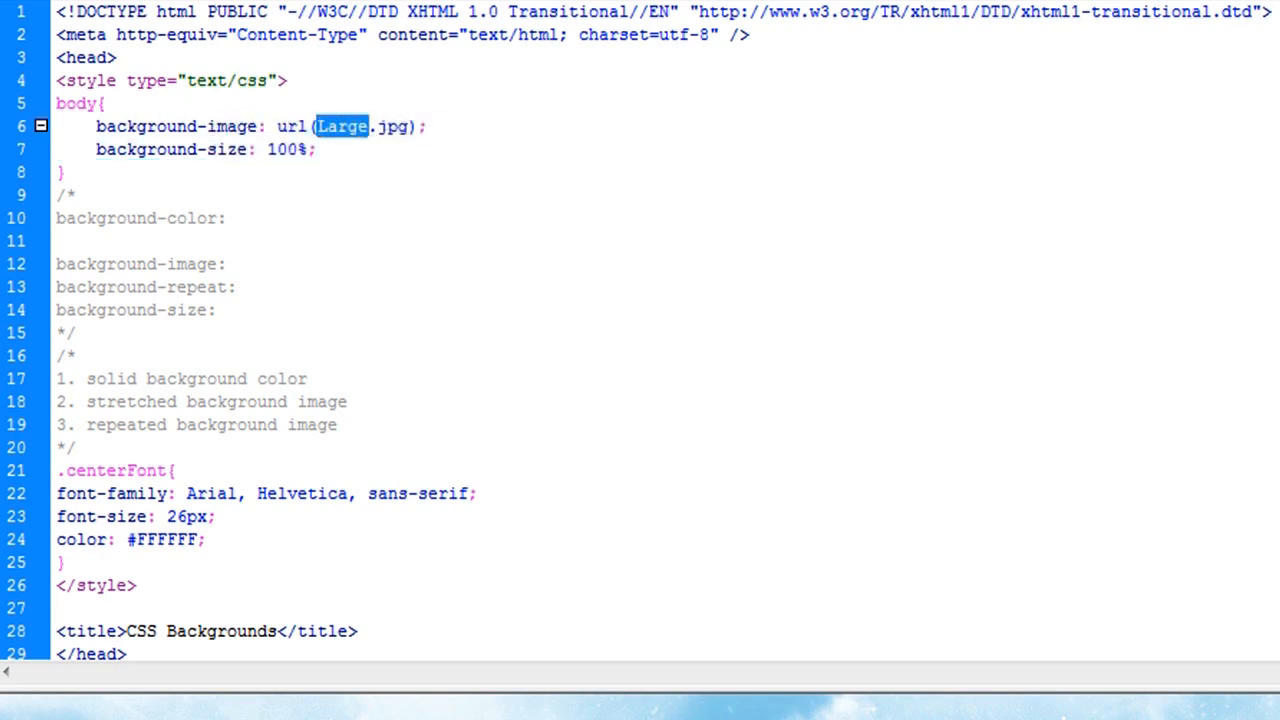
mouse_move(700, 13)
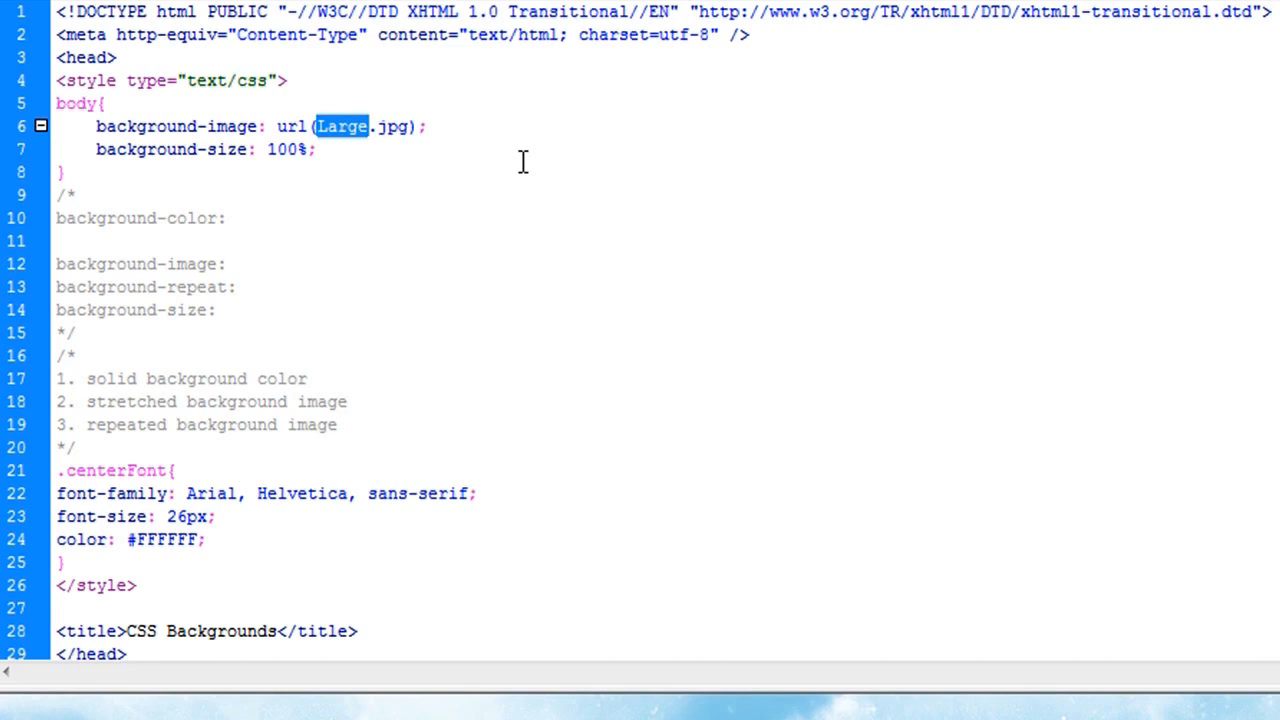
type("ThinRepeat")
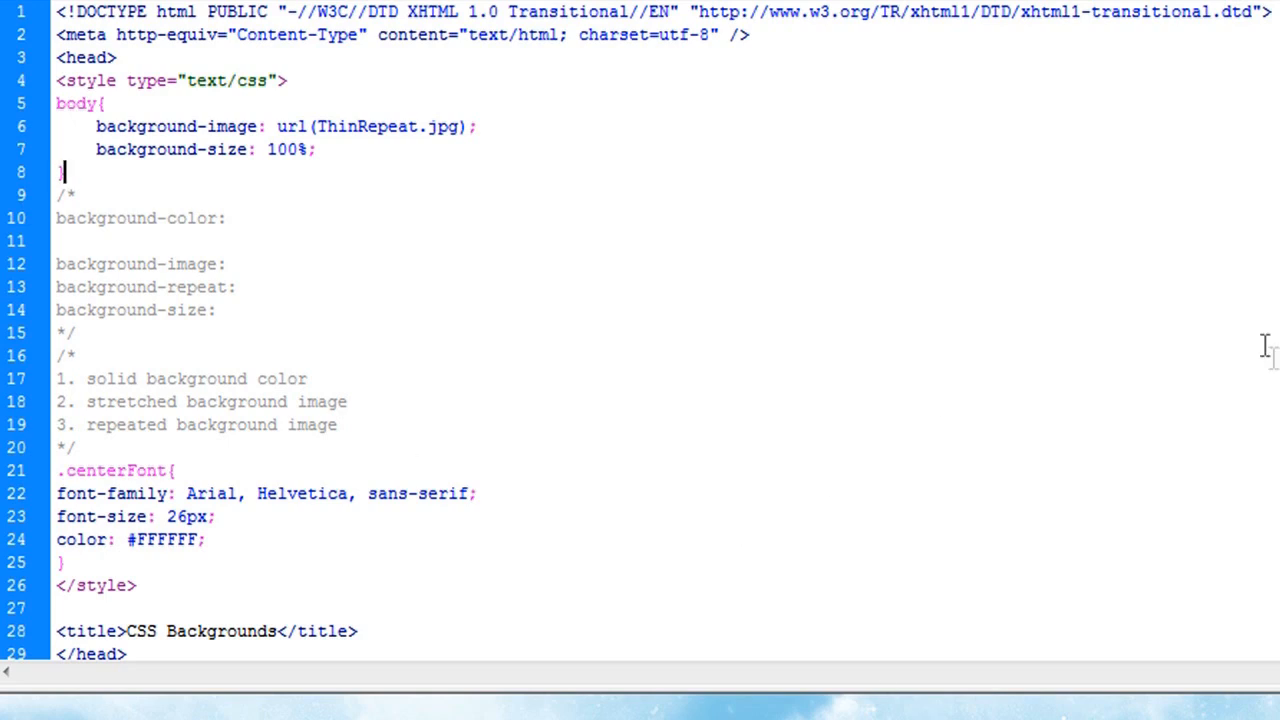
mouse_move(996, 291)
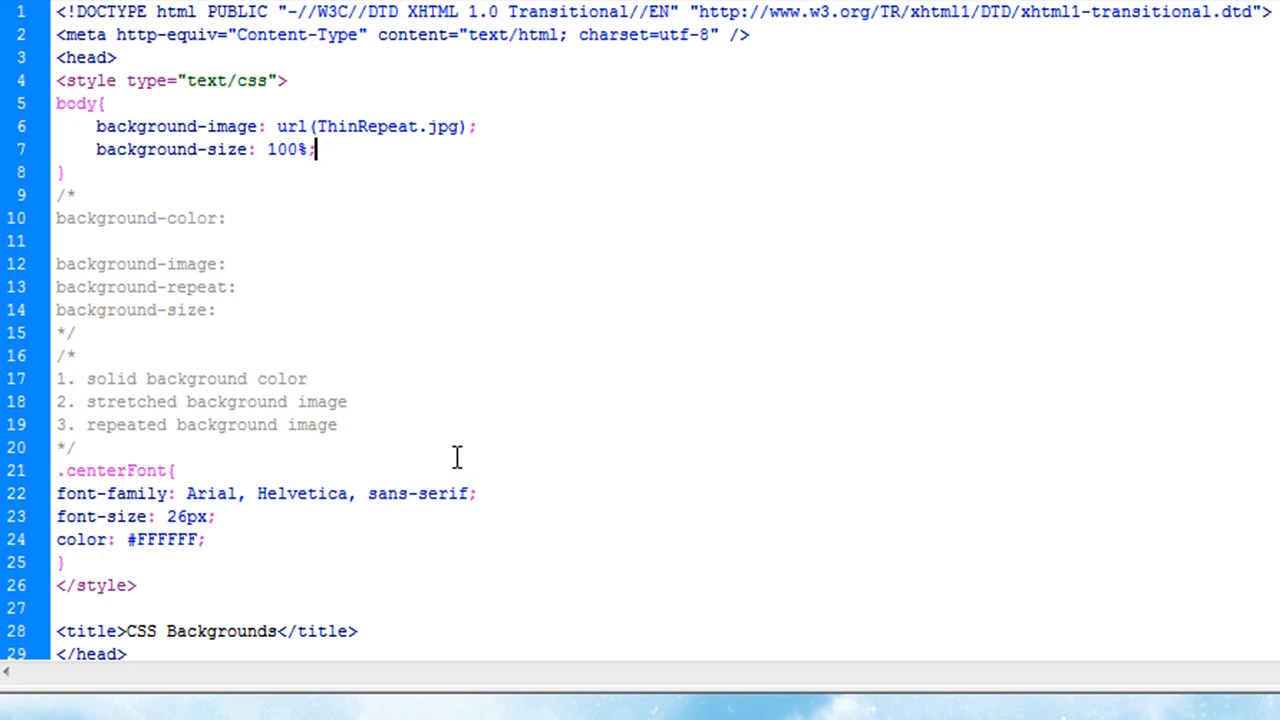
mouse_move(1195, 415)
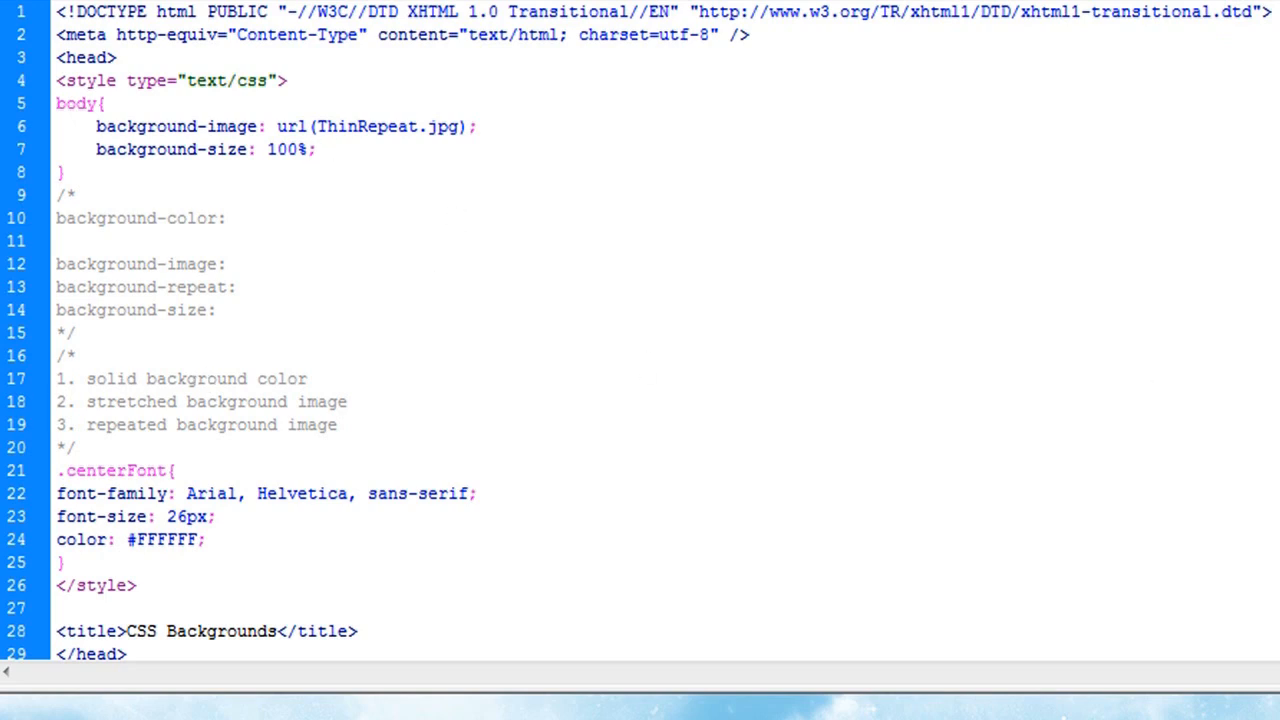
Replace the background-size: 100% line with background-repeat: no-repeat.
left_click(315, 149)
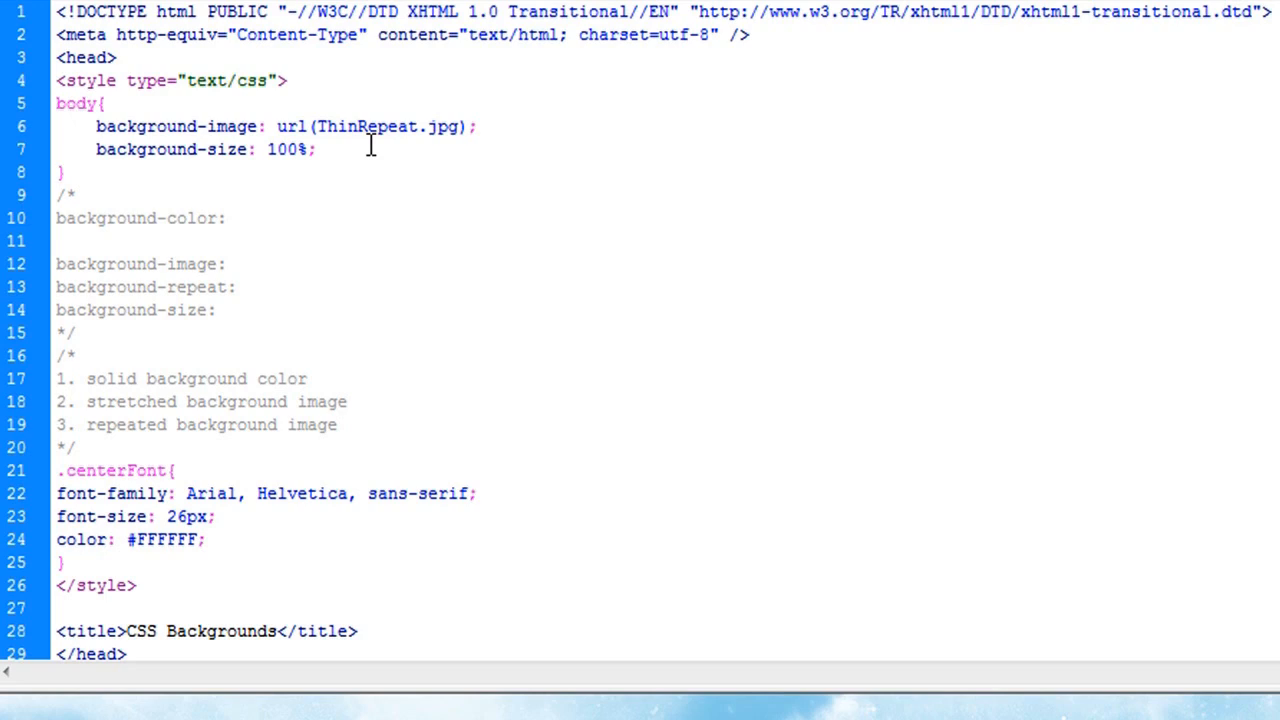
left_click(316, 149)
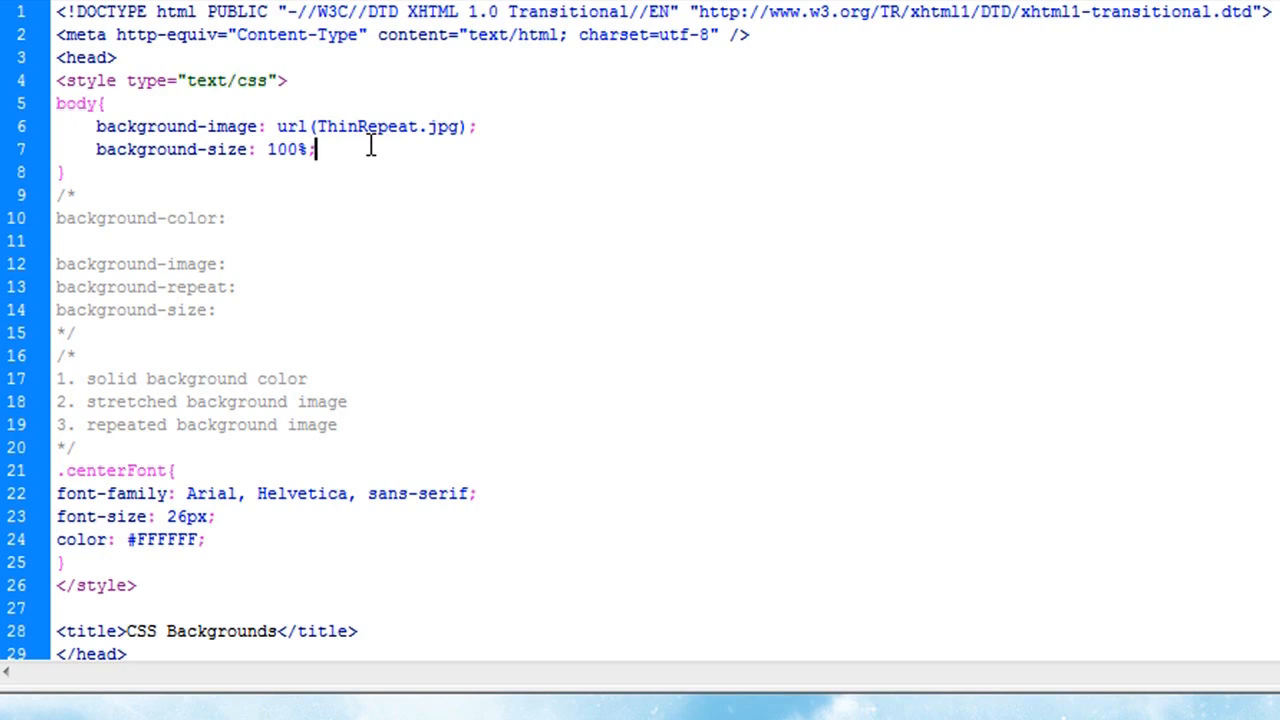
left_click_drag(318, 149, 96, 149)
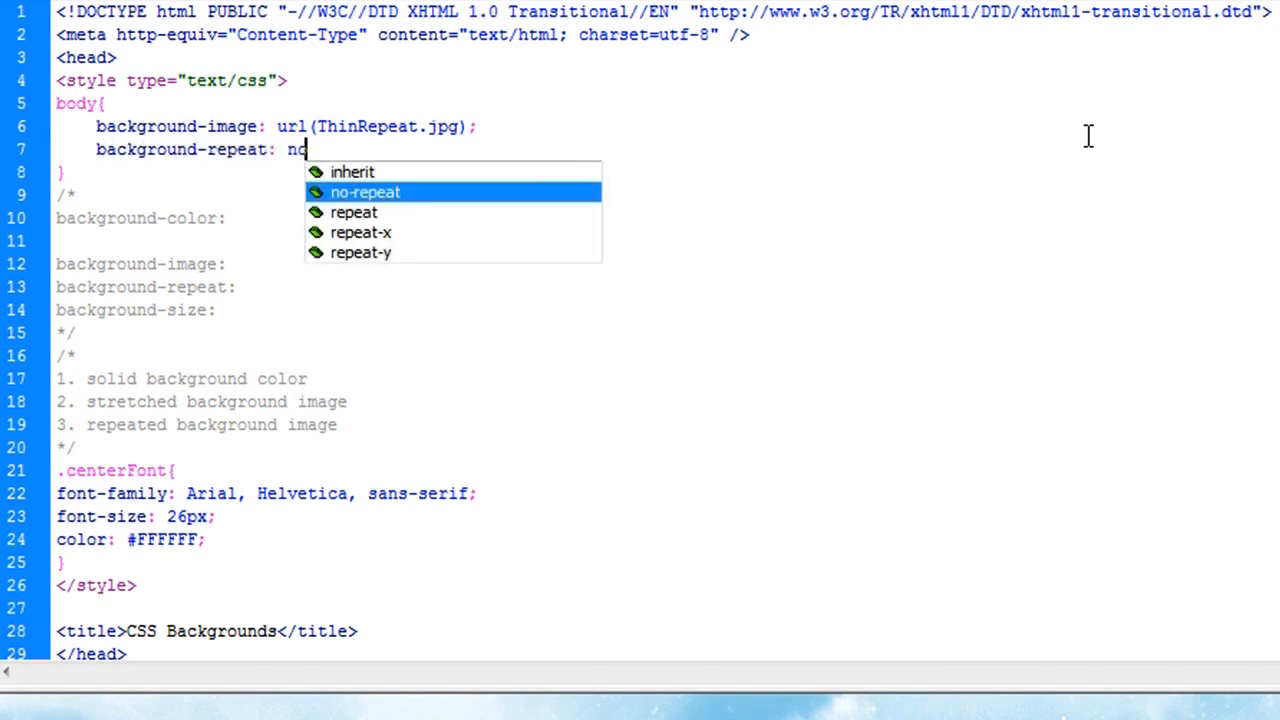
left_click(365, 192)
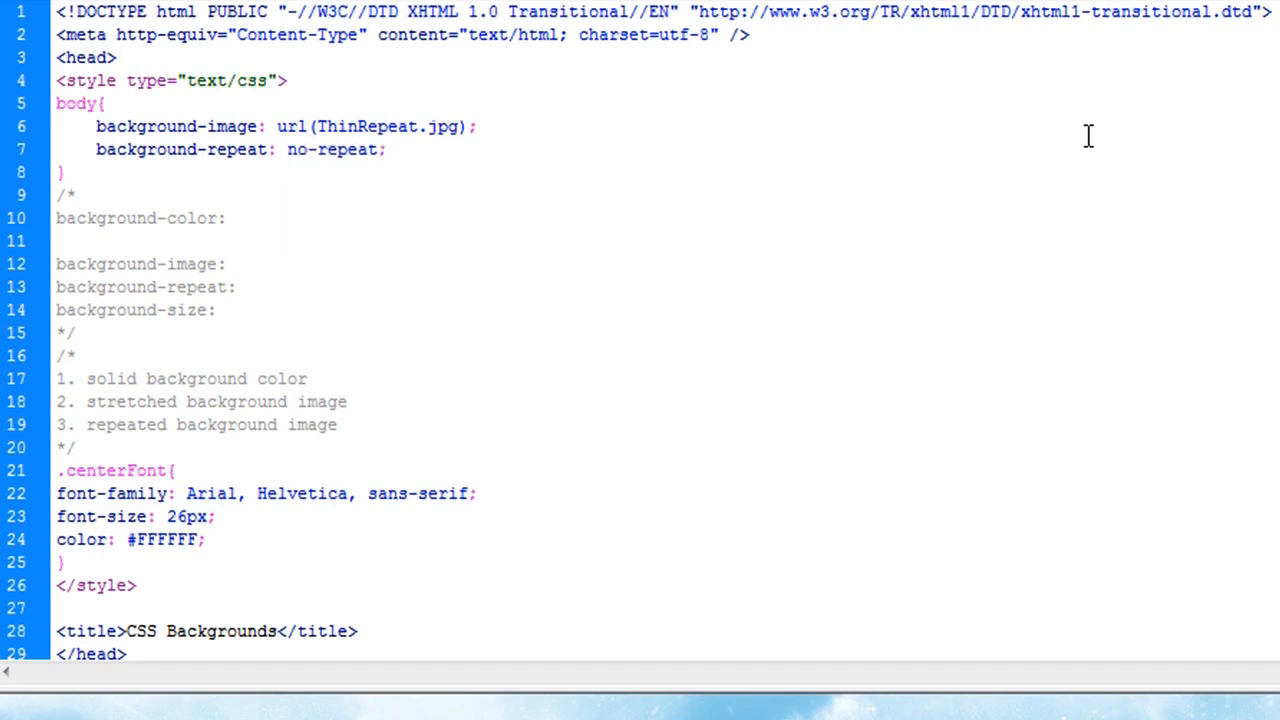
left_click(826, 20)
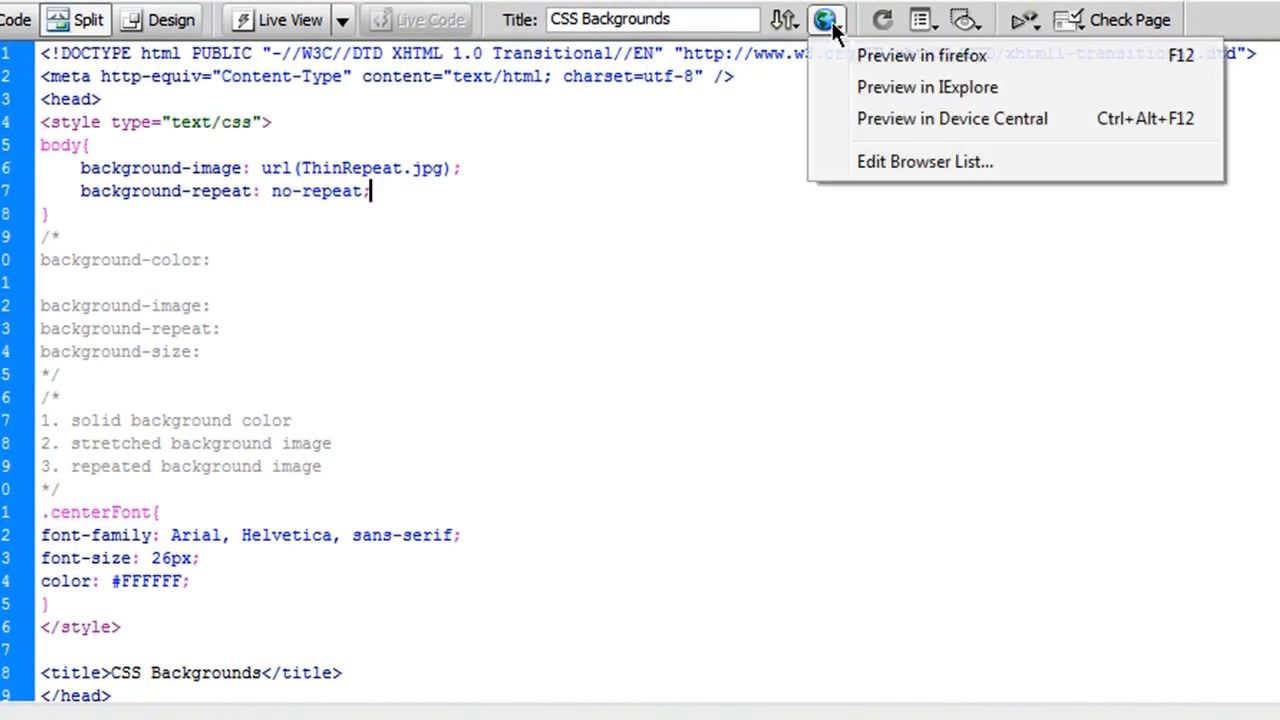
Preview the page in Firefox.
left_click(920, 55)
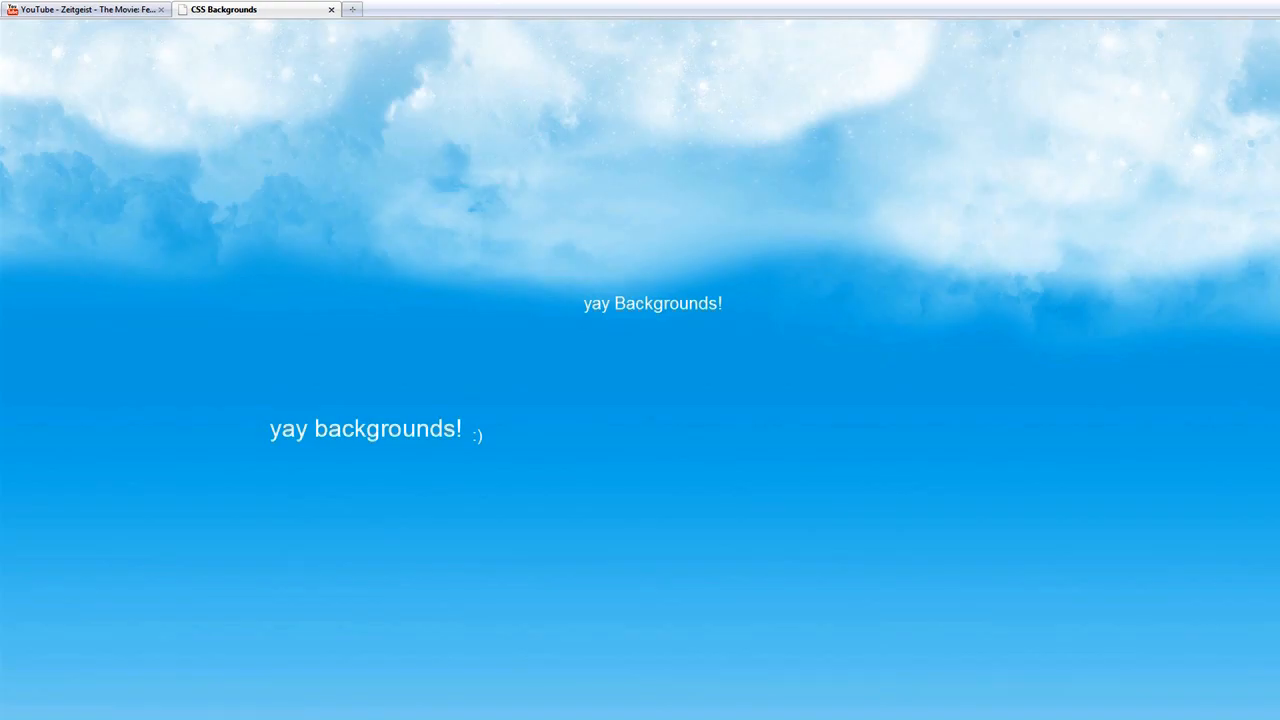